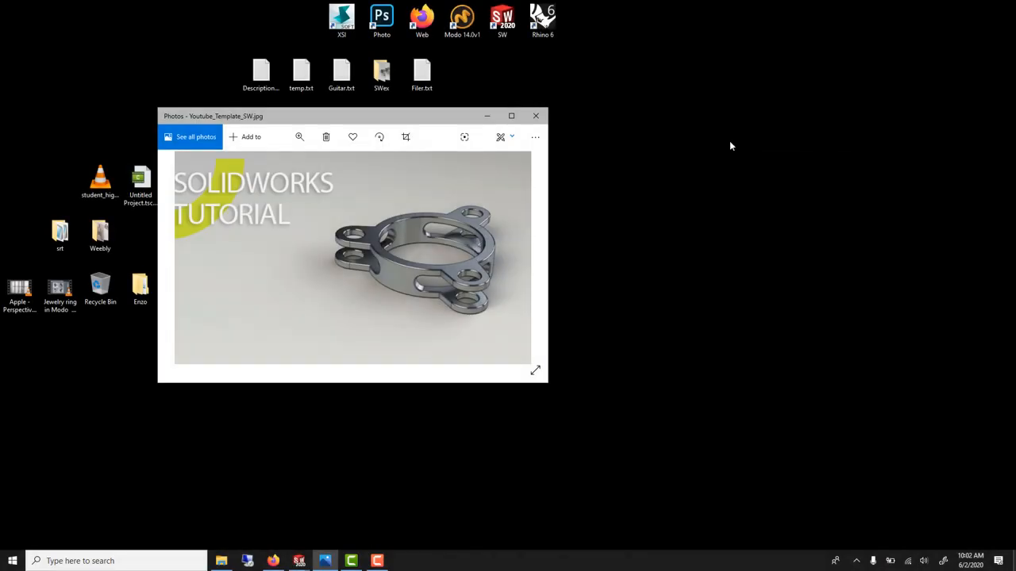
mouse_move(412, 186)
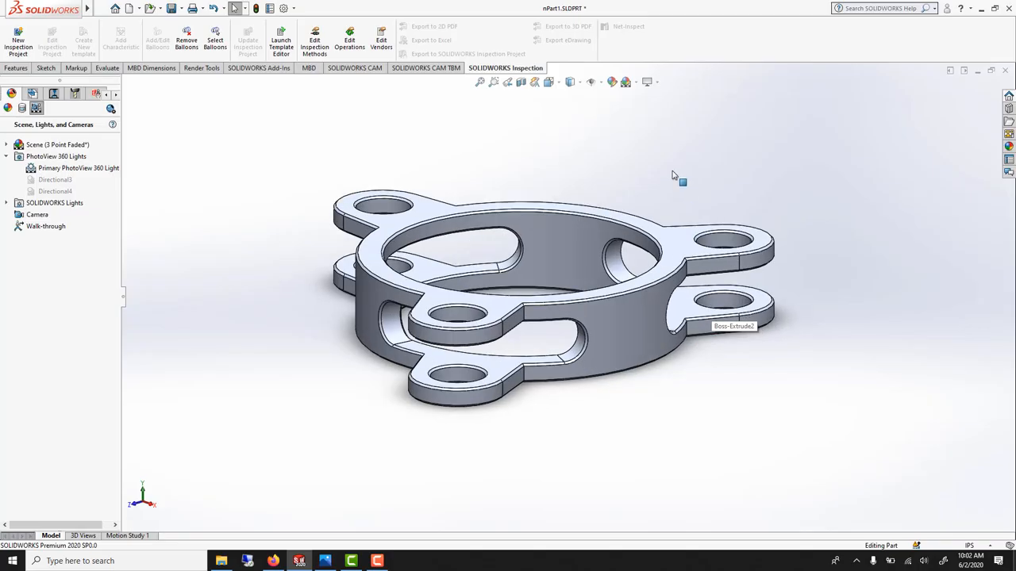
Step: Orbit the finished ring part, browse the pattern feature list, then close the part
left_click_drag(555, 301, 556, 238)
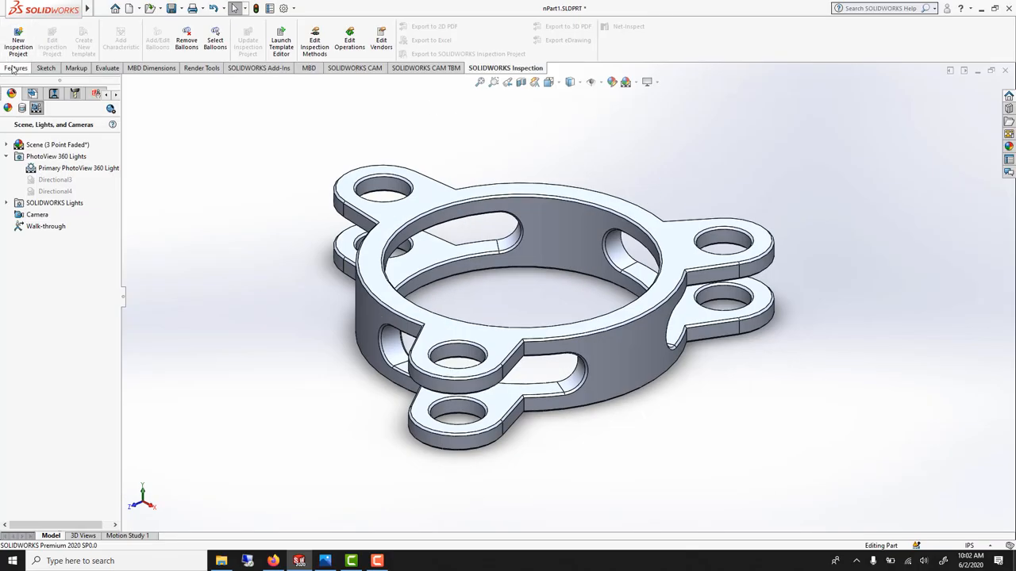
left_click(16, 68)
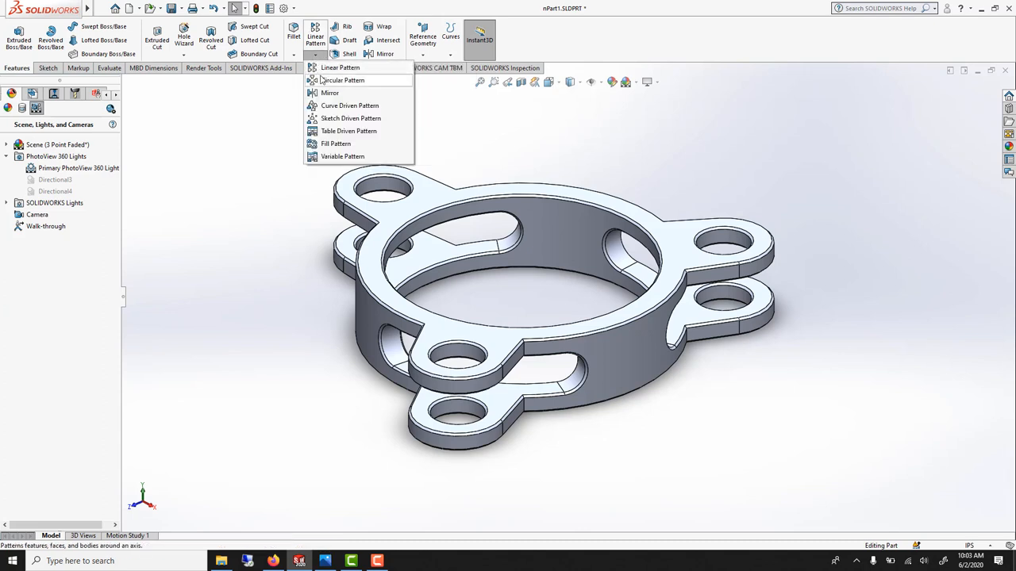
mouse_move(470, 341)
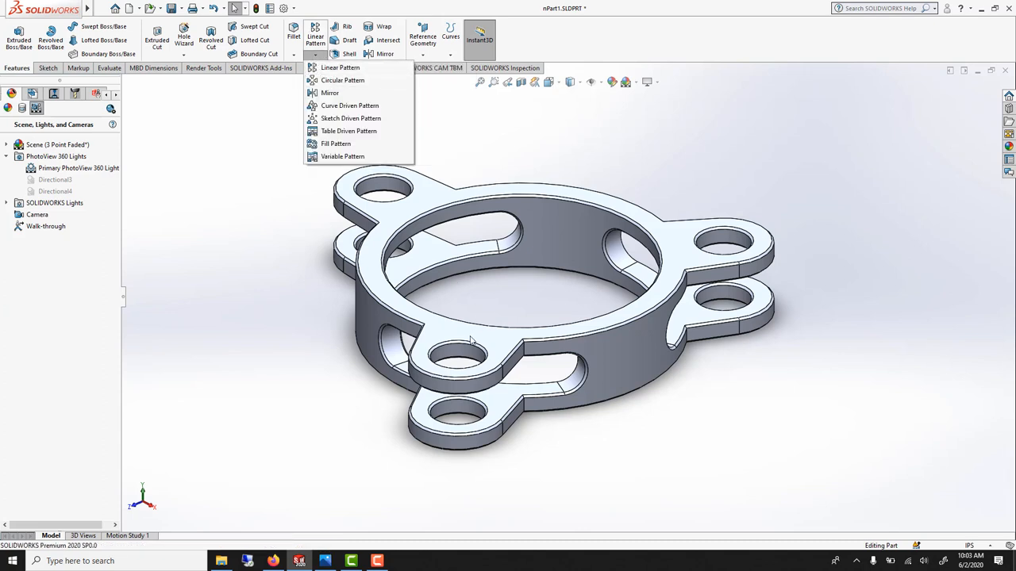
left_click(361, 400)
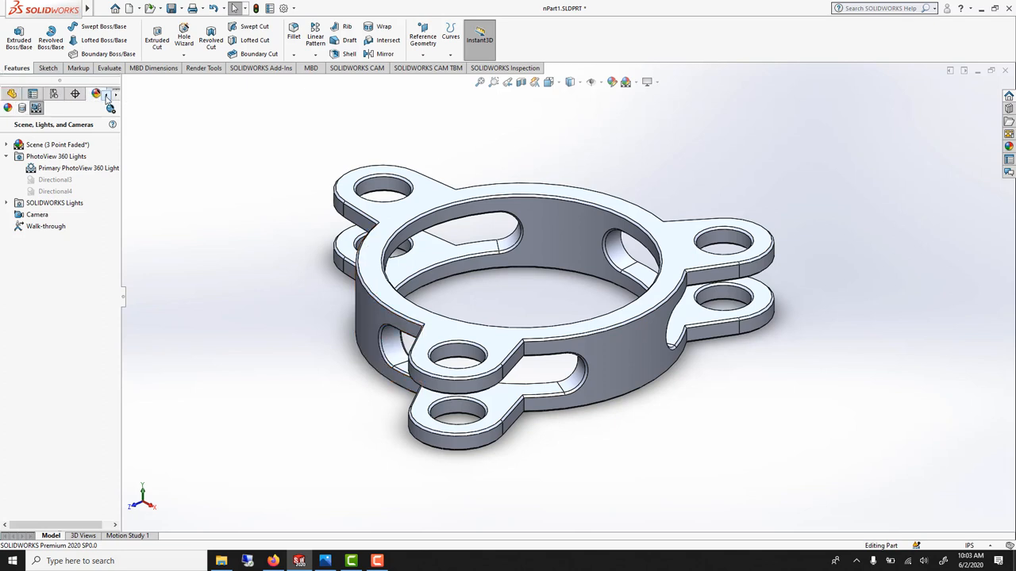
left_click(46, 236)
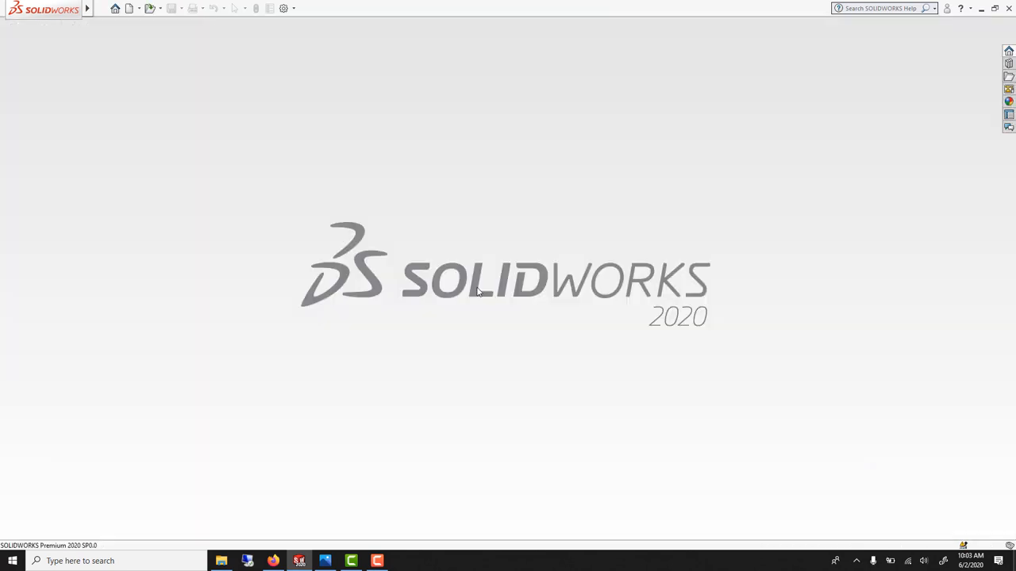
mouse_move(347, 260)
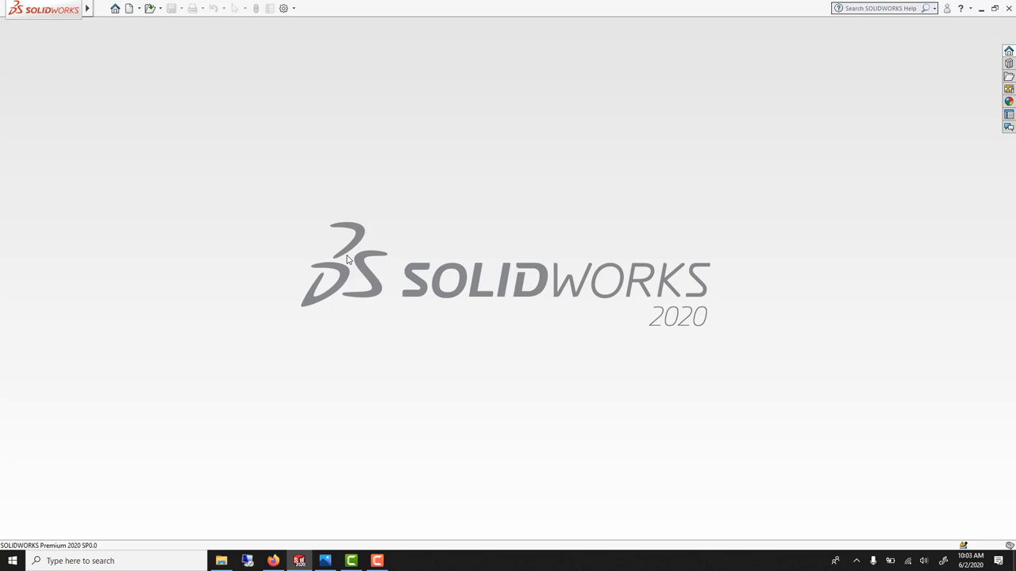
Step: Create a new Part document and open its document unit settings
left_click(129, 8)
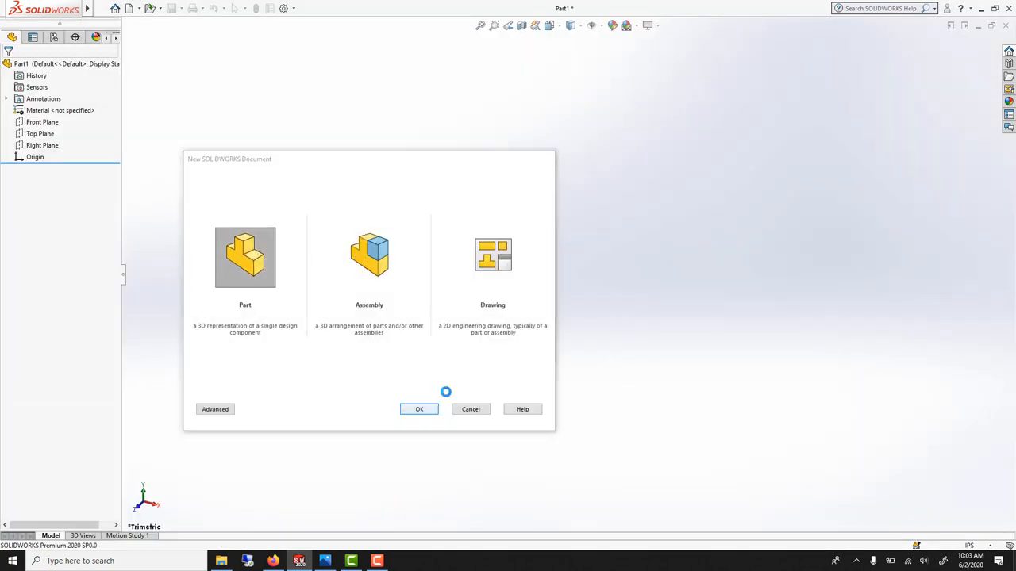
left_click(419, 409)
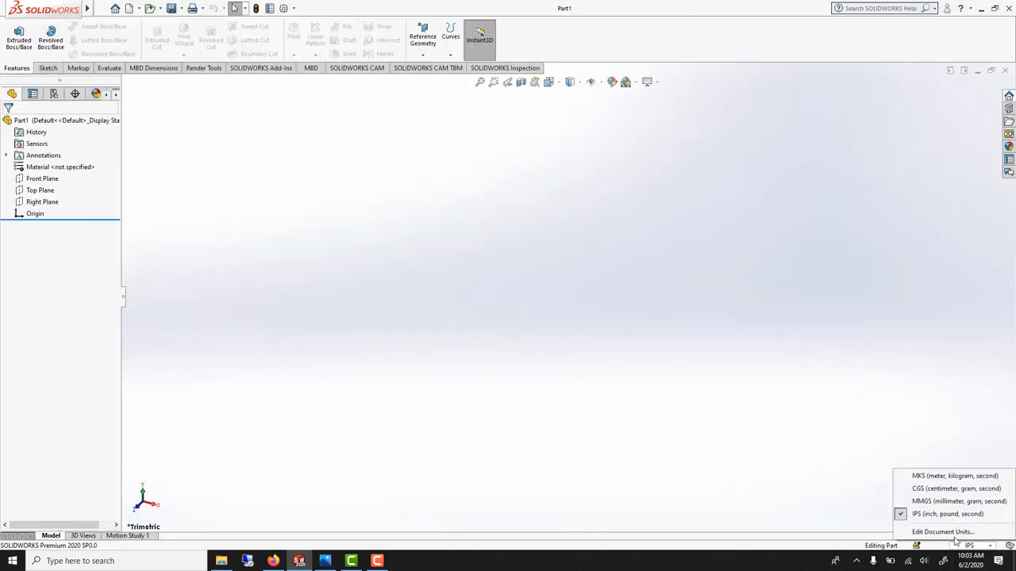
left_click(40, 190)
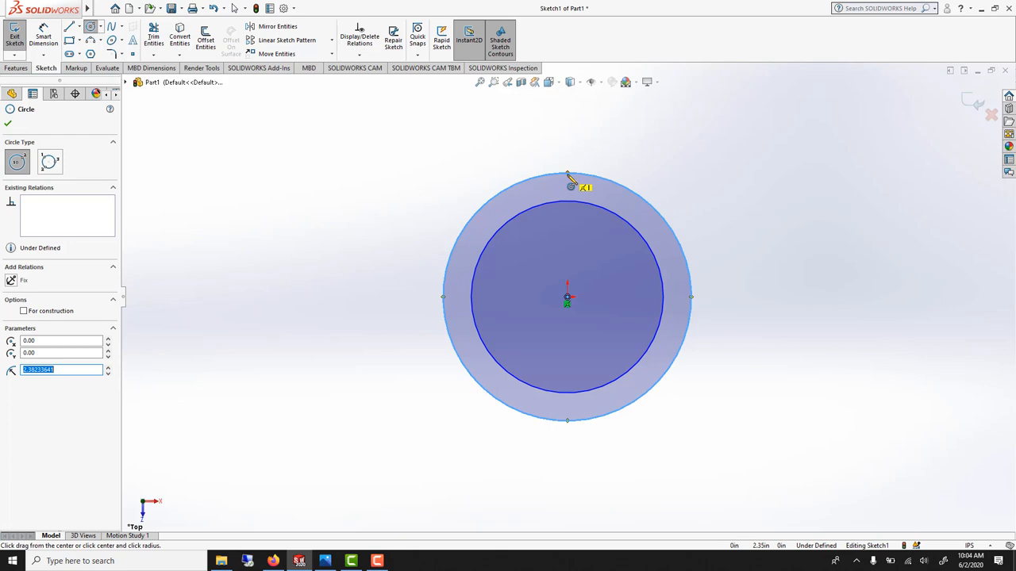
mouse_move(564, 303)
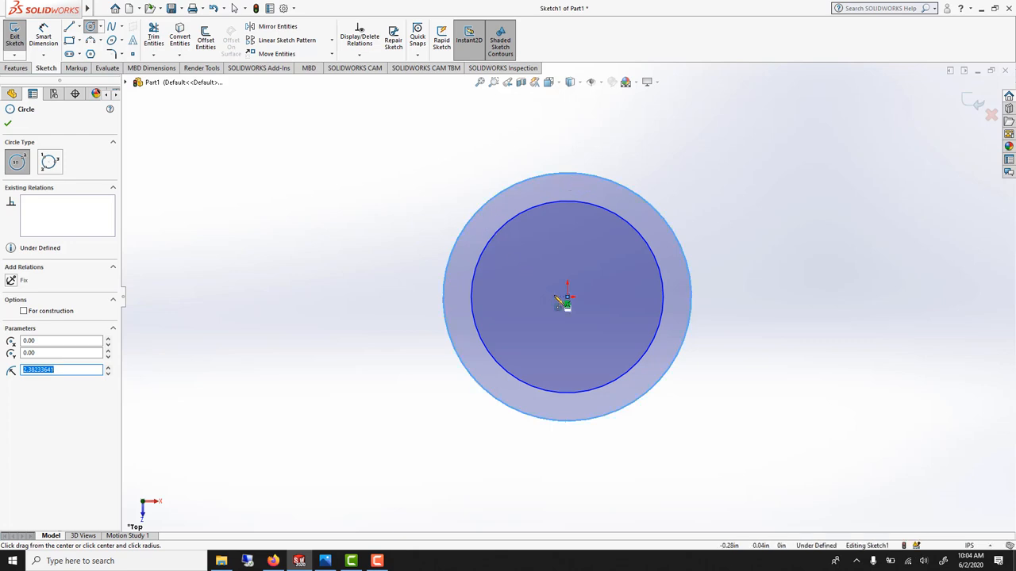
Step: Draw a larger third circle around the origin and make it construction geometry
left_click_drag(567, 298, 567, 151)
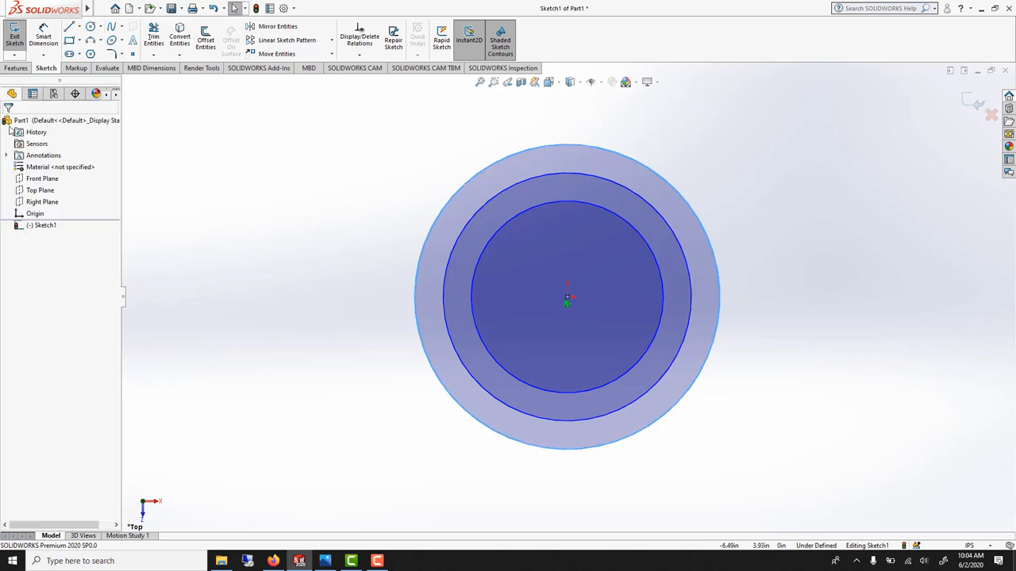
left_click(482, 176)
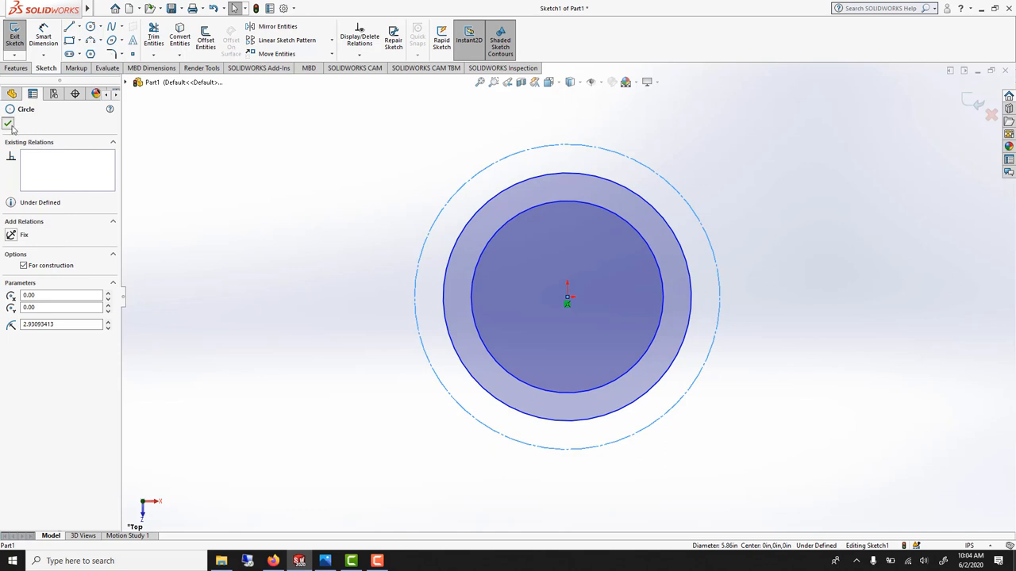
left_click(8, 124)
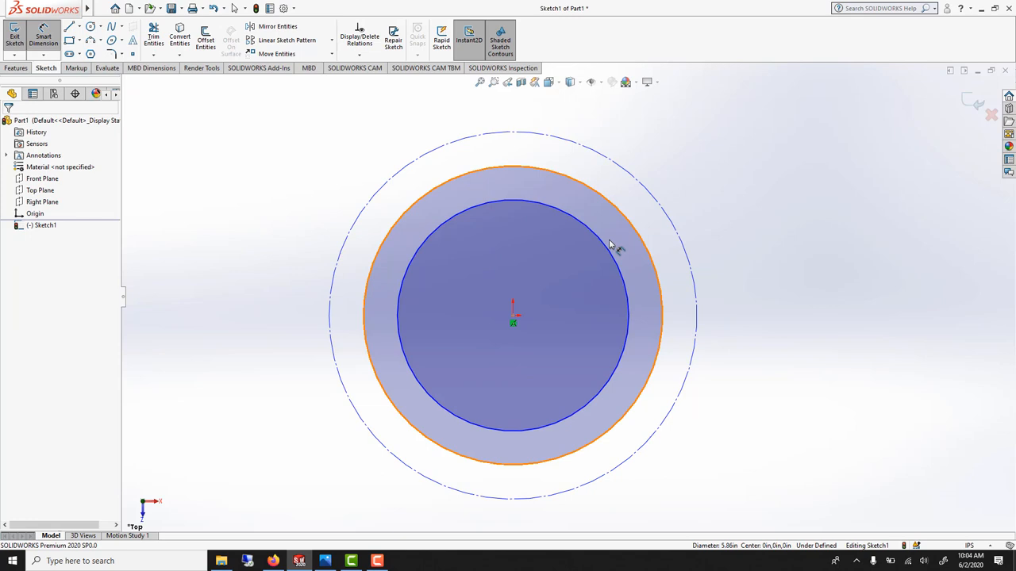
Step: Dimension the concentric circles with diameters 50, 60 and 75
left_click(608, 244)
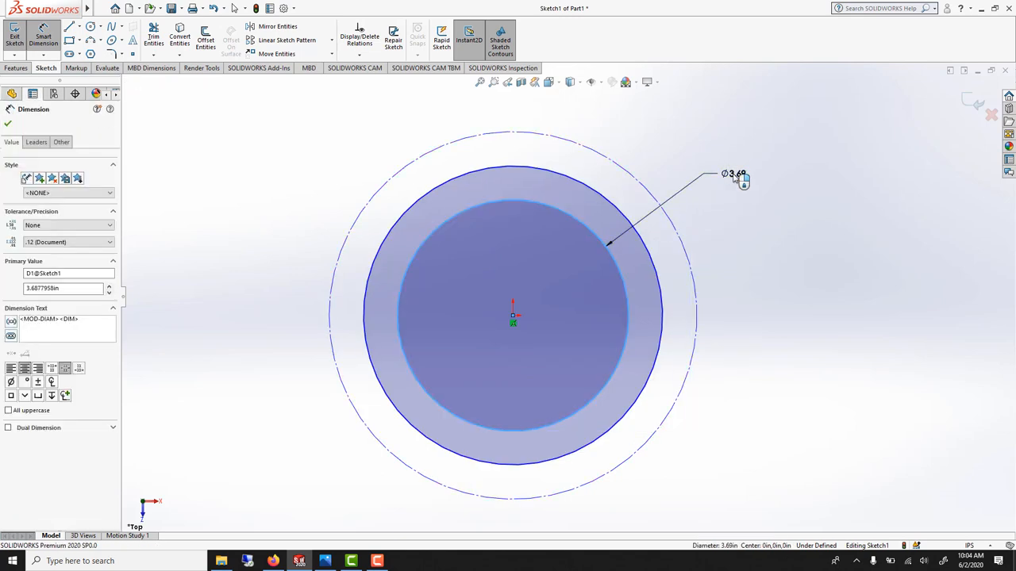
left_click(722, 175)
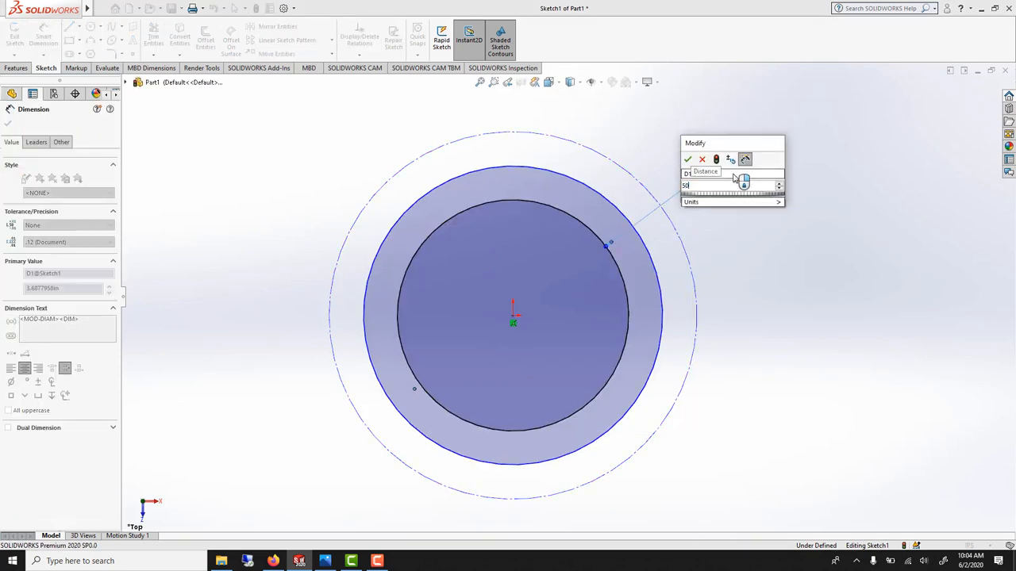
left_click(687, 158)
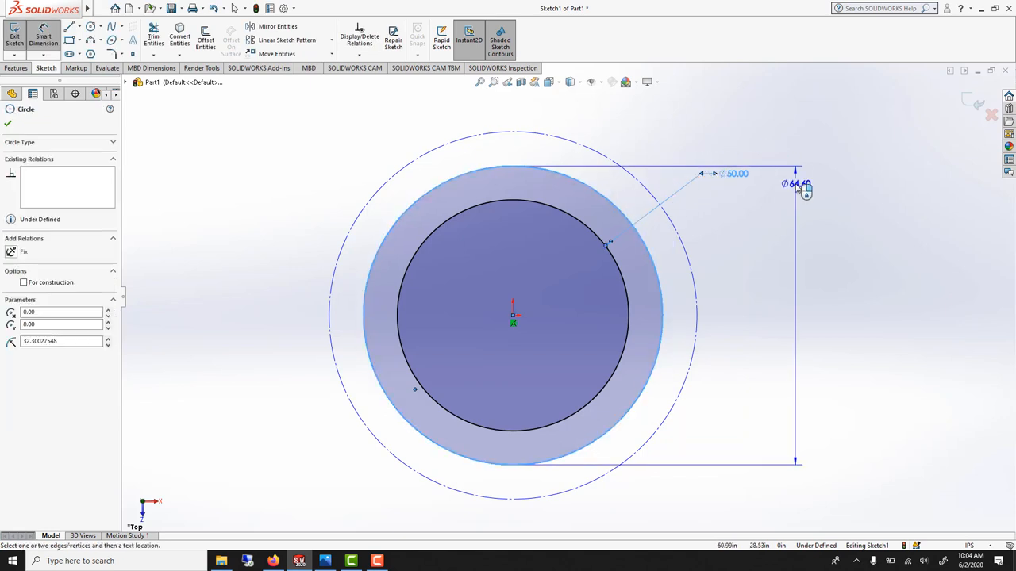
left_click(797, 190)
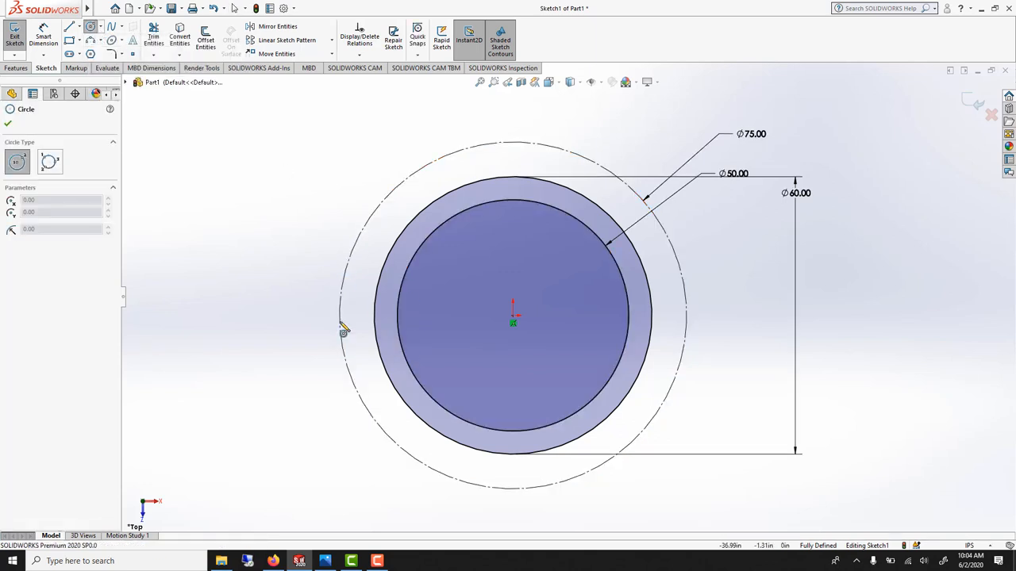
left_click(342, 332)
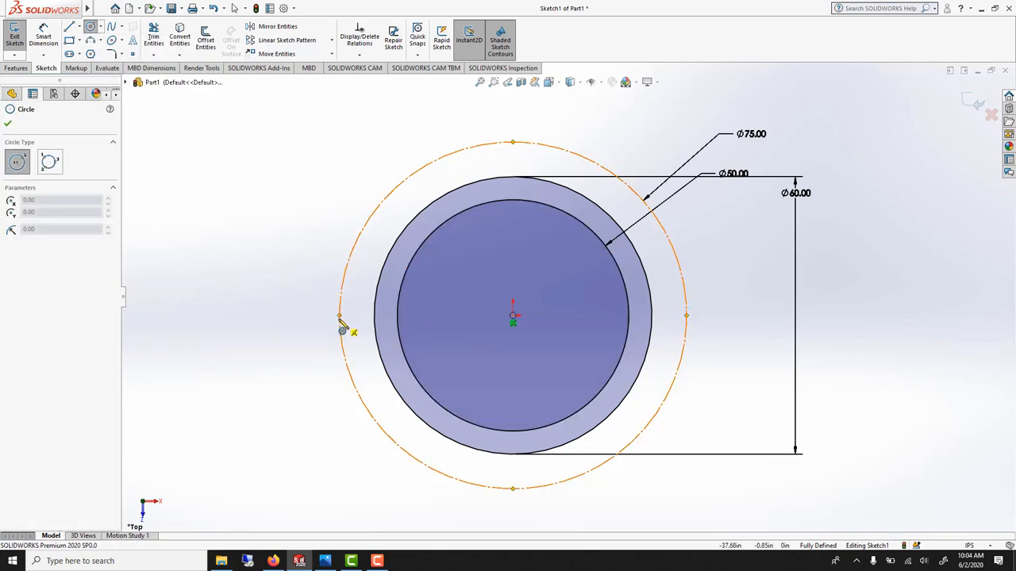
Step: Place a Ø10 circle on the construction circle with a horizontal line below it
left_click(340, 316)
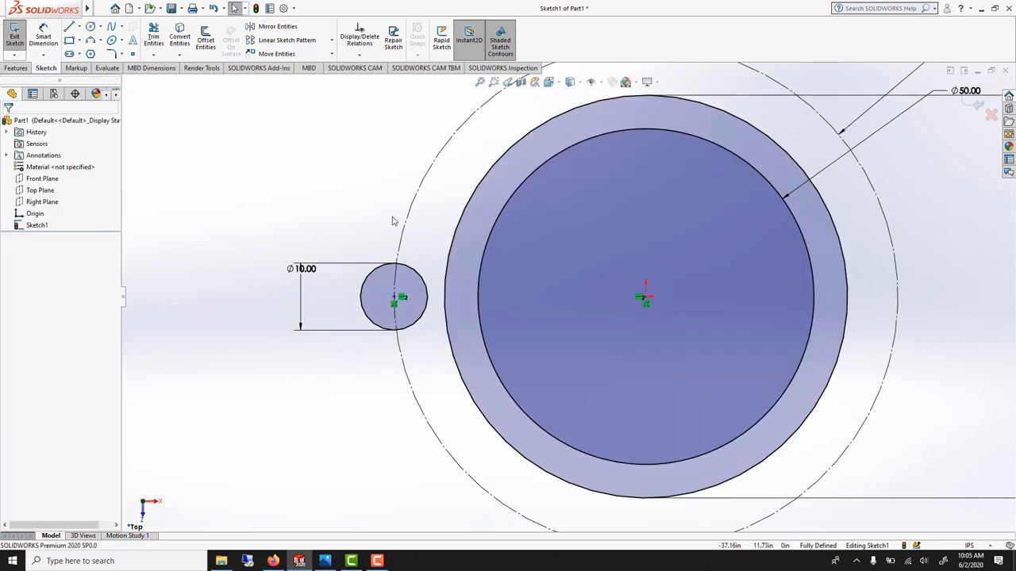
left_click(69, 27)
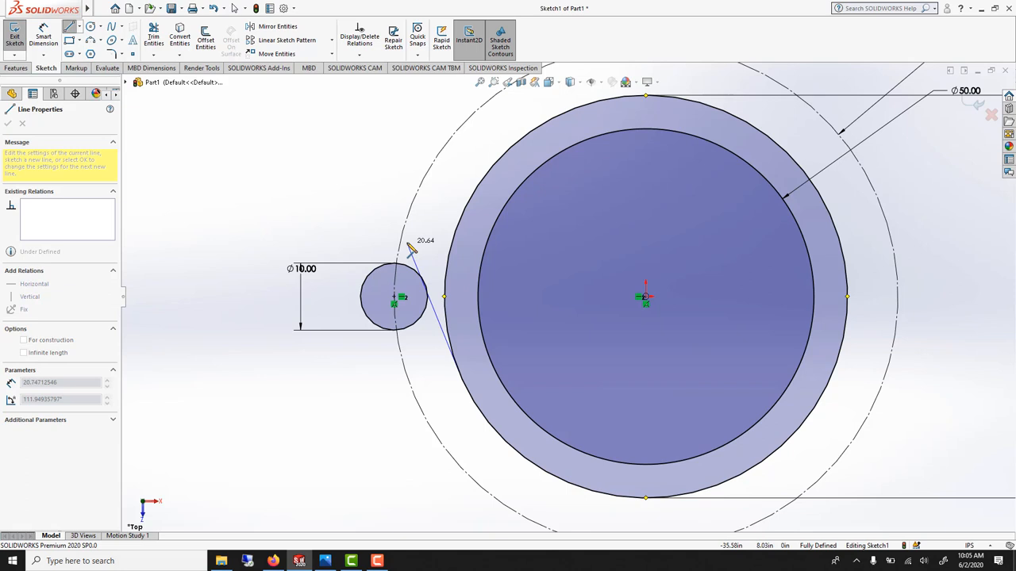
mouse_move(422, 214)
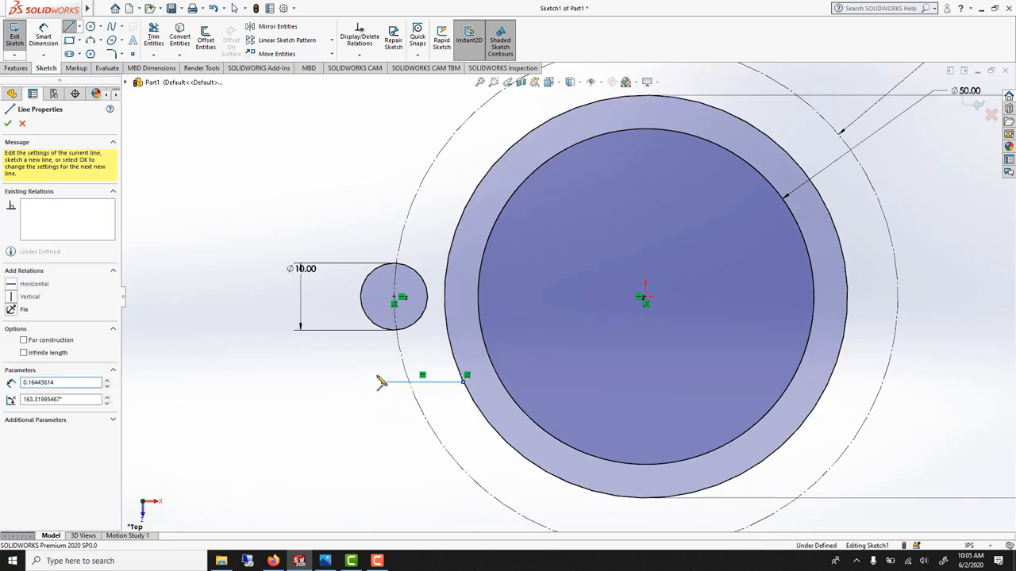
left_click(8, 123)
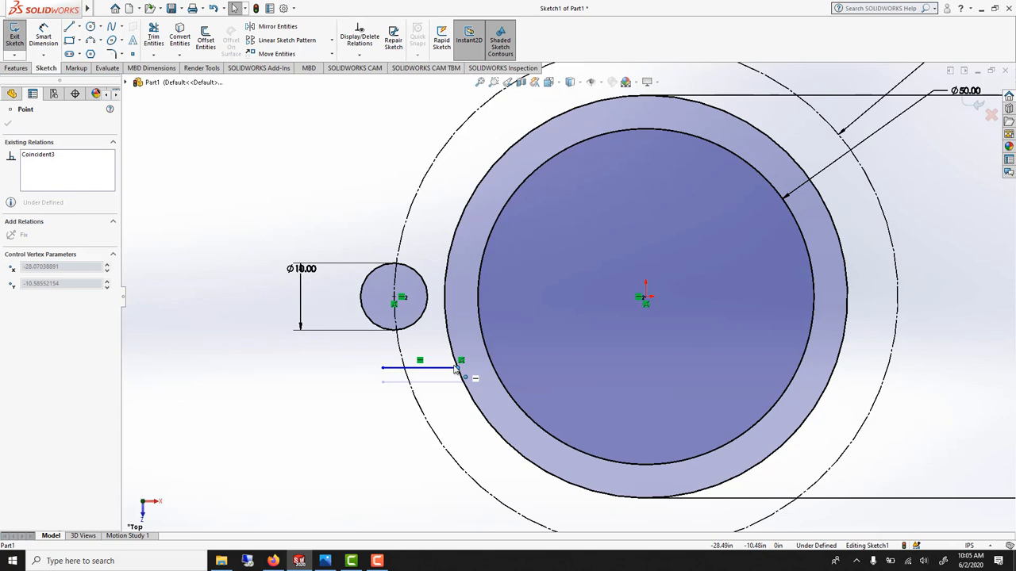
left_click_drag(452, 369, 451, 353)
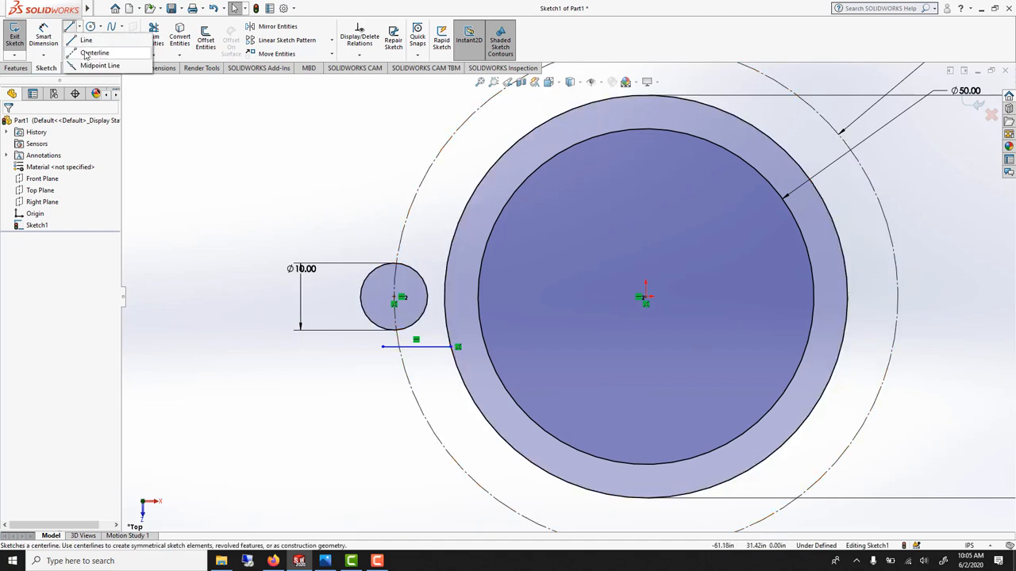
Step: Mirror the lower line across a centerline and attach both line ends to the outer circle
left_click(94, 52)
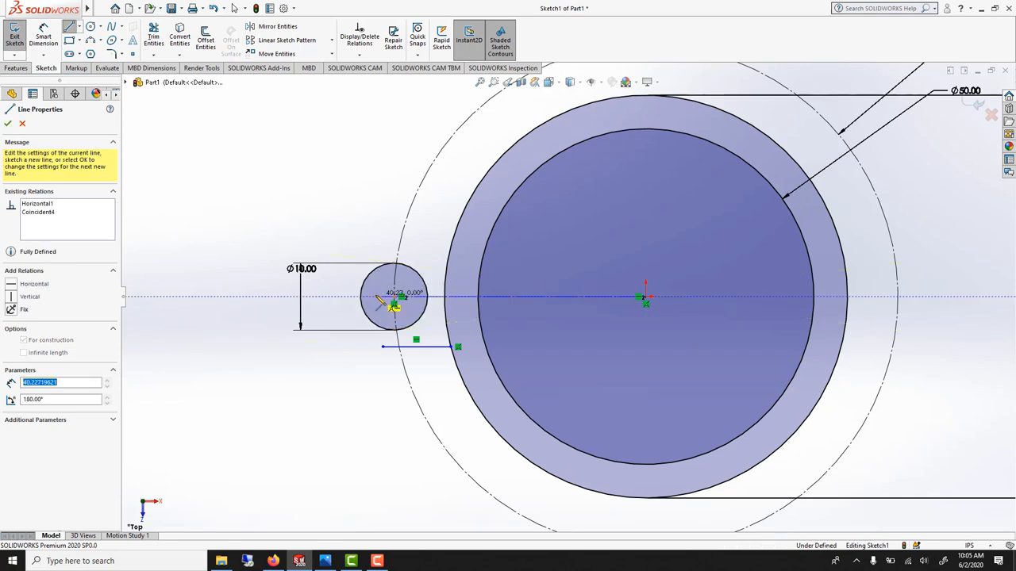
left_click(8, 123)
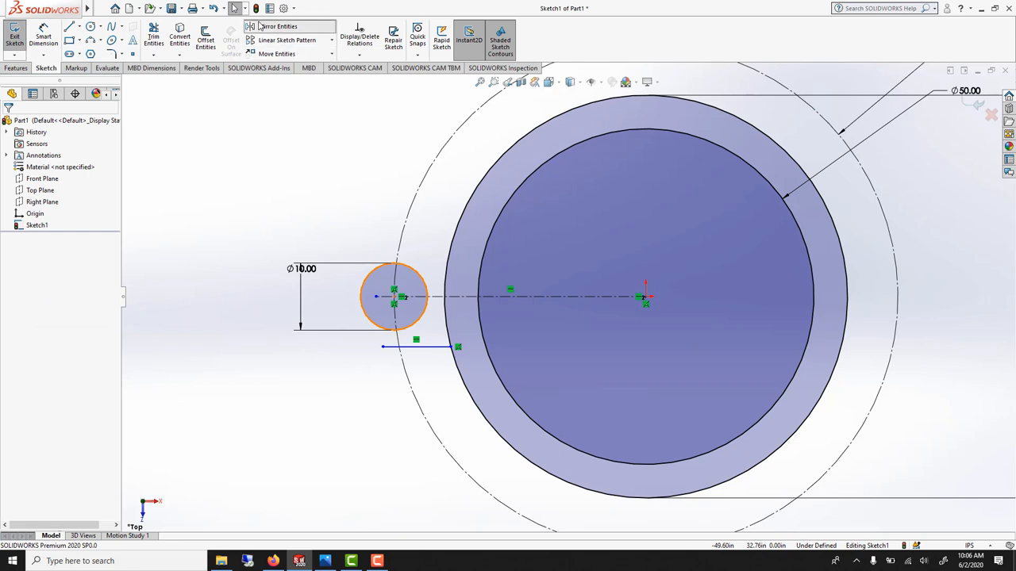
left_click(278, 26)
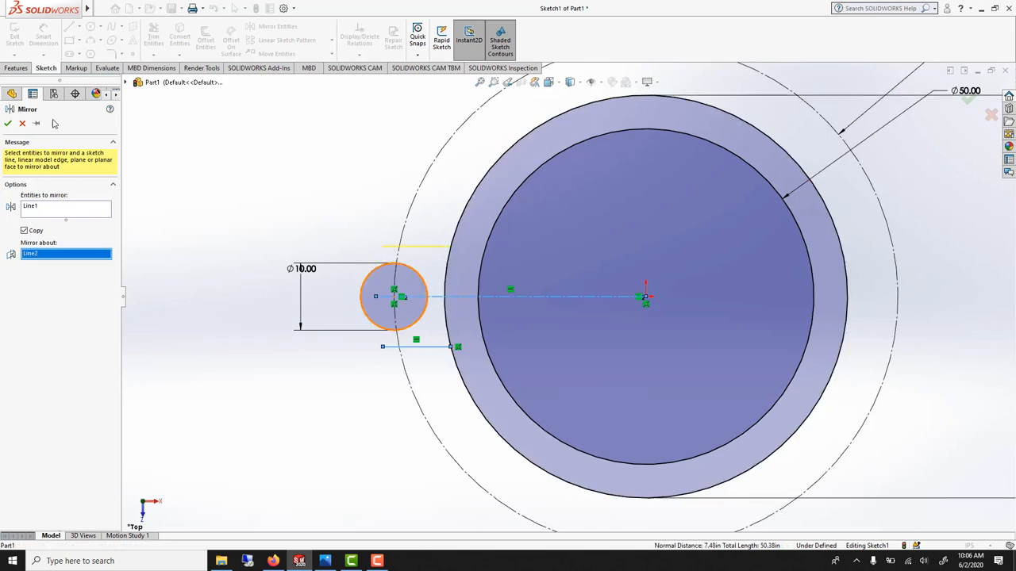
left_click(8, 123)
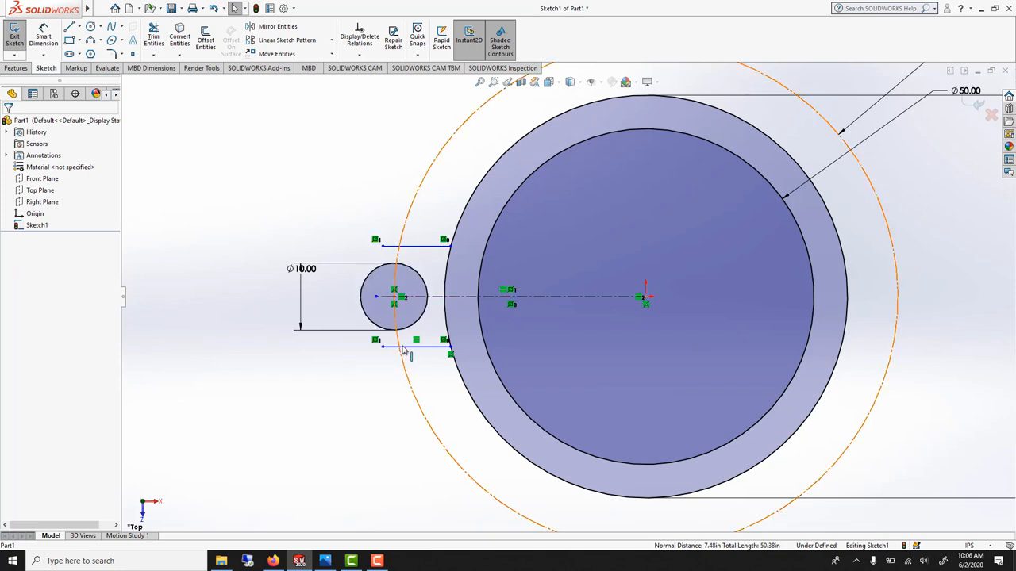
left_click(405, 349)
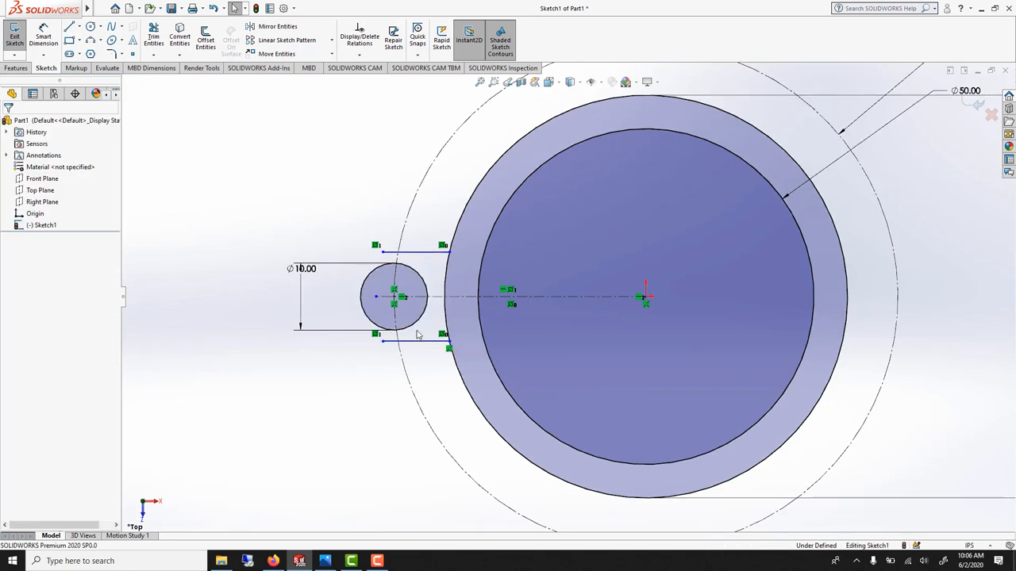
left_click(453, 238)
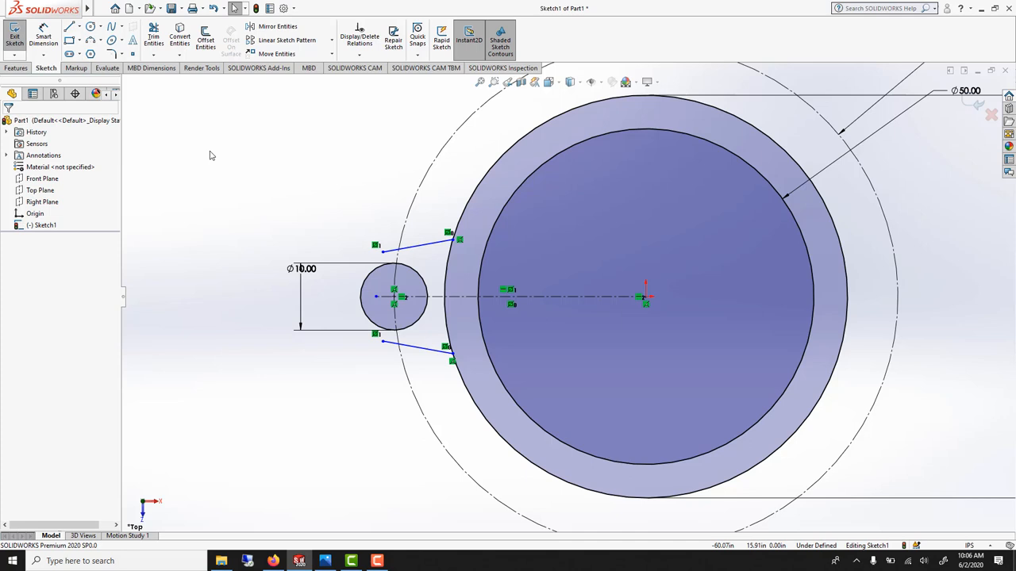
Step: Join the upper and lower line ends with a tangent arc around the Ø10 circle
left_click(90, 40)
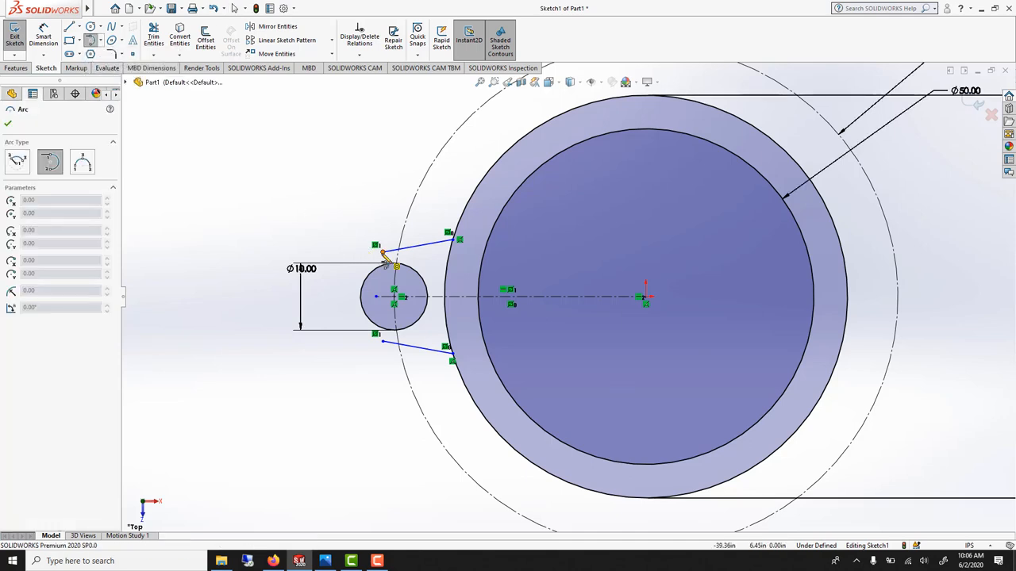
left_click(377, 298)
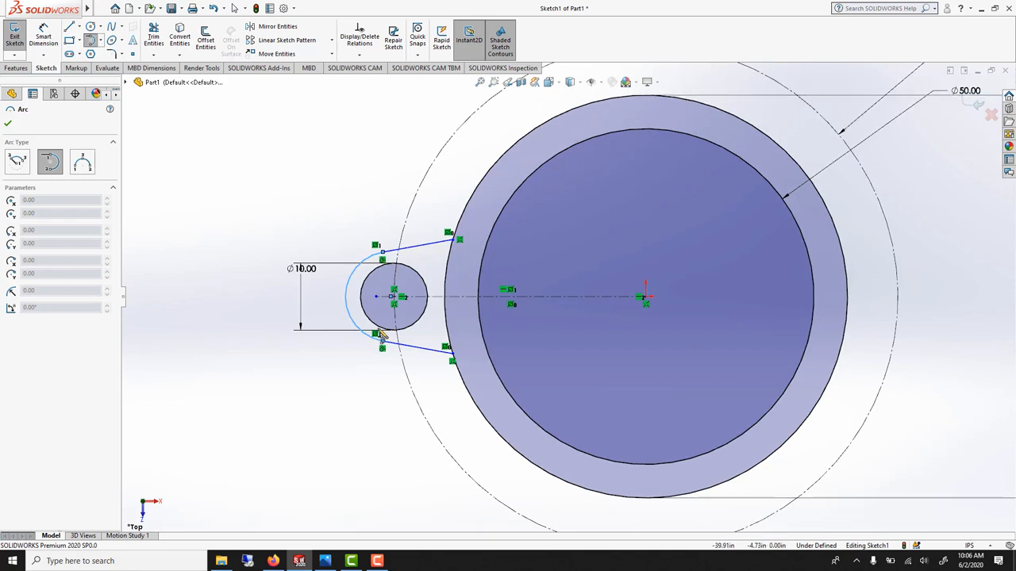
left_click(8, 108)
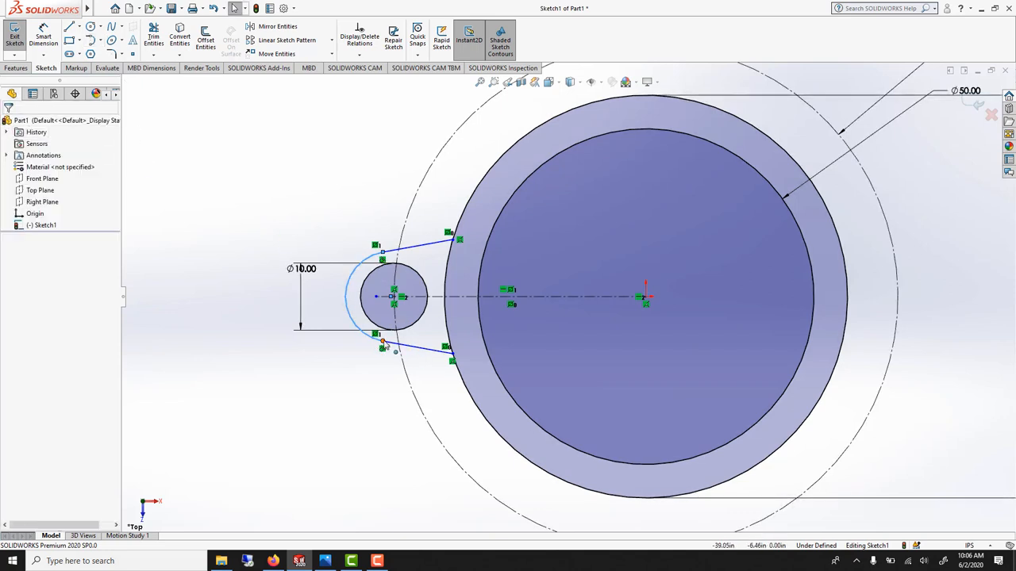
left_click(382, 341)
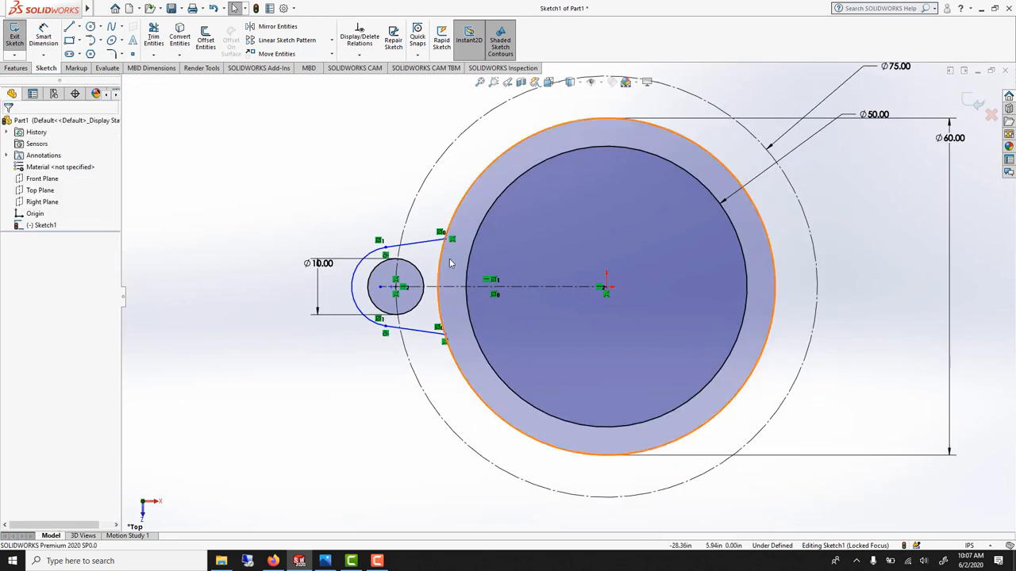
mouse_move(462, 259)
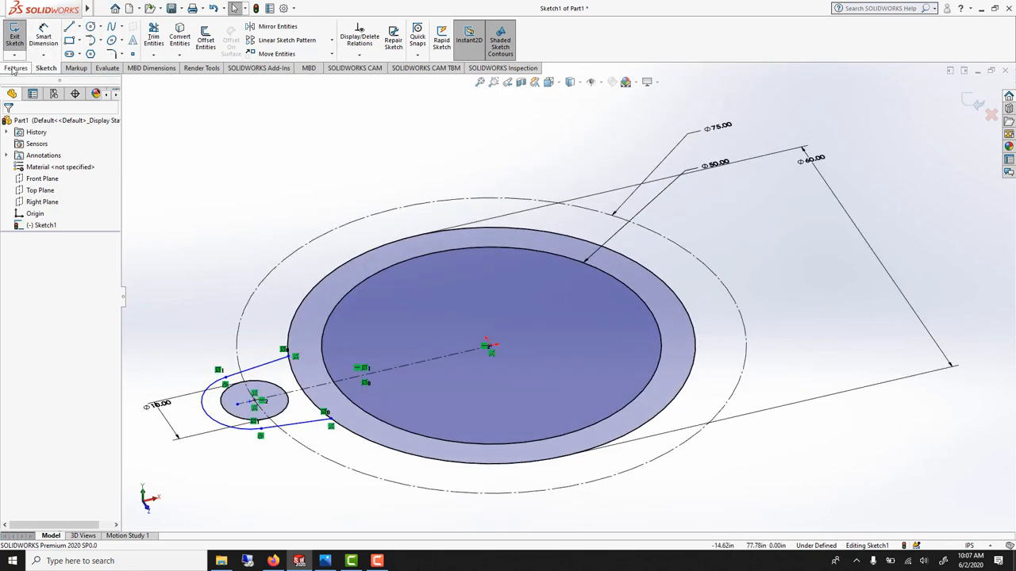
left_click(16, 67)
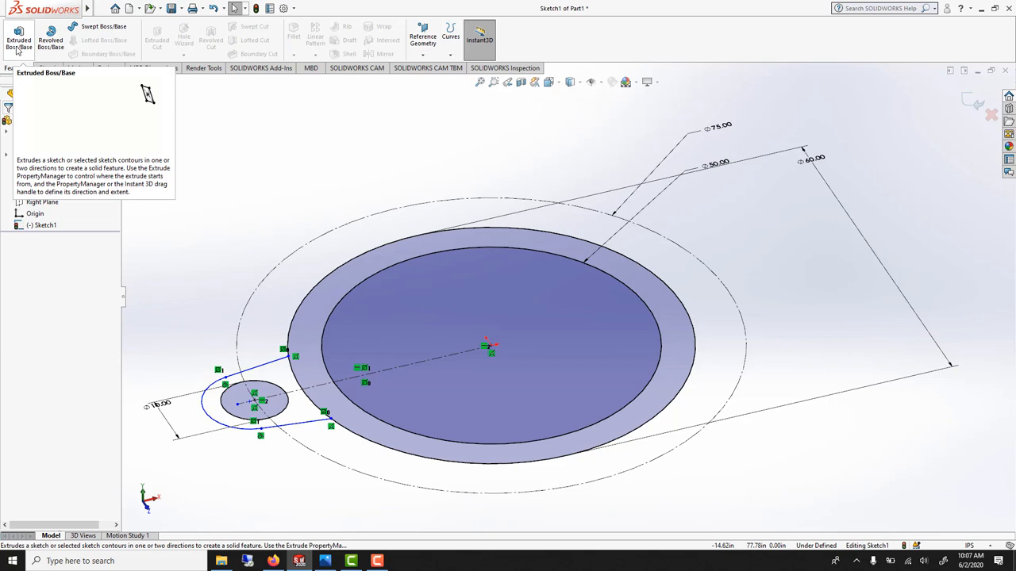
Step: Extrude the ring region 10.00 in thick using Mid Plane
left_click(19, 40)
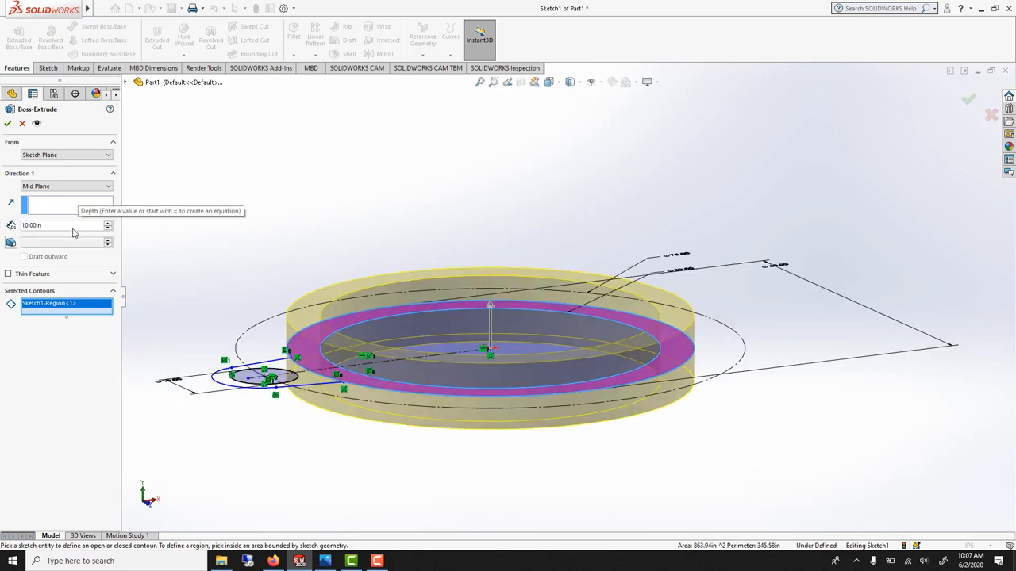
left_click(968, 99)
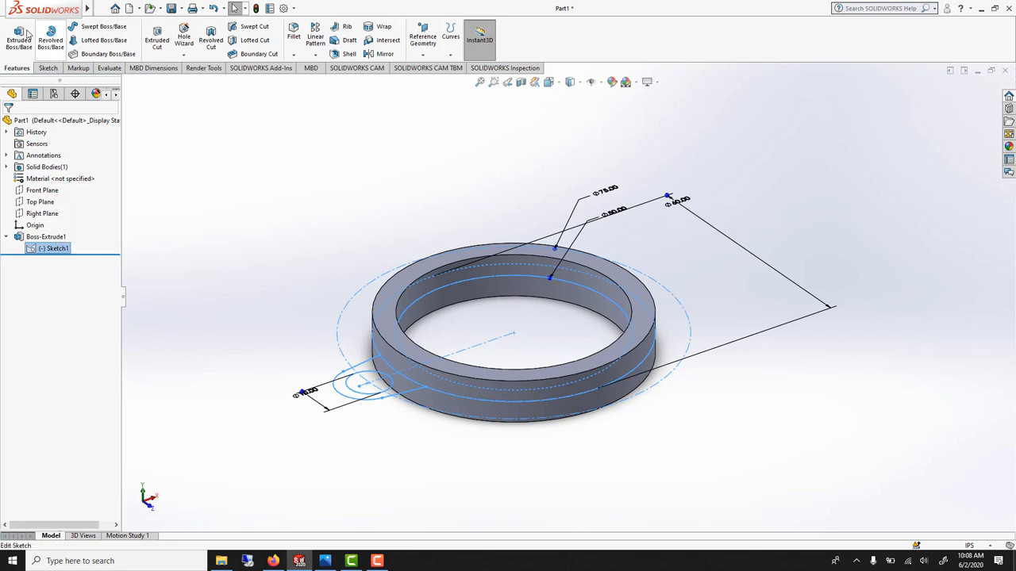
left_click(17, 37)
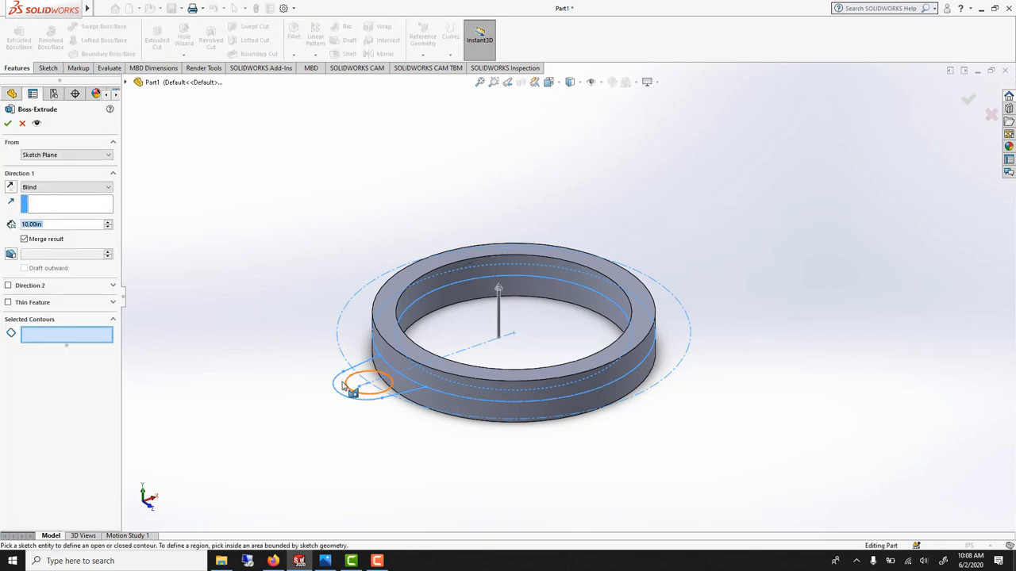
Step: Extrude the lug region Mid Plane 10.00 in, merged with the ring
left_click(365, 385)
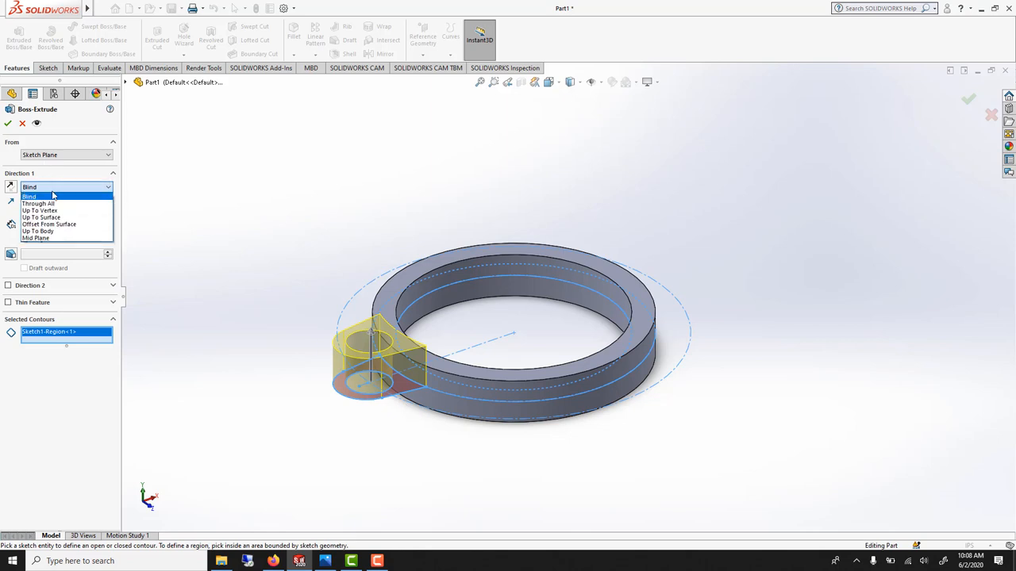
mouse_move(36, 238)
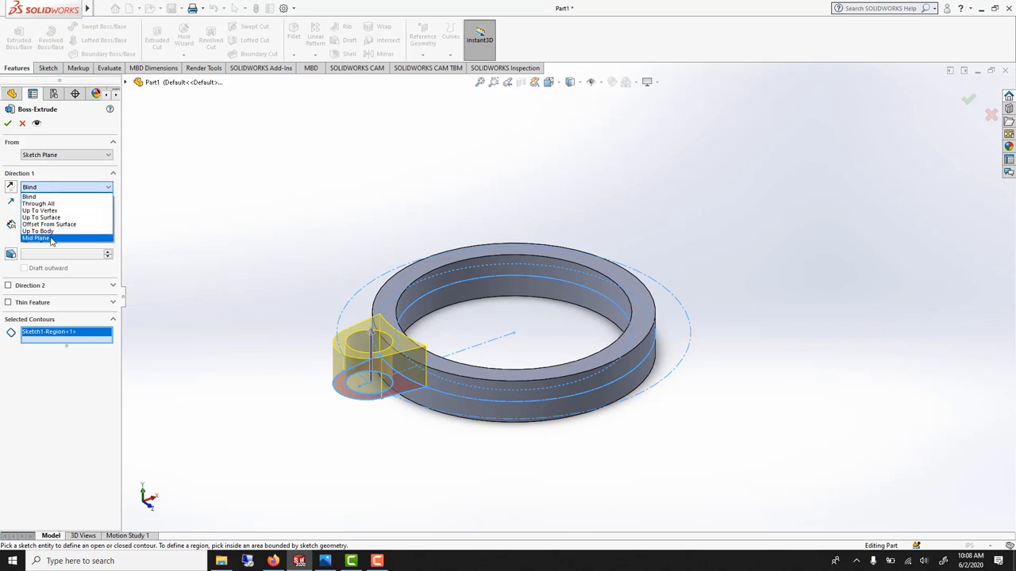
left_click(38, 238)
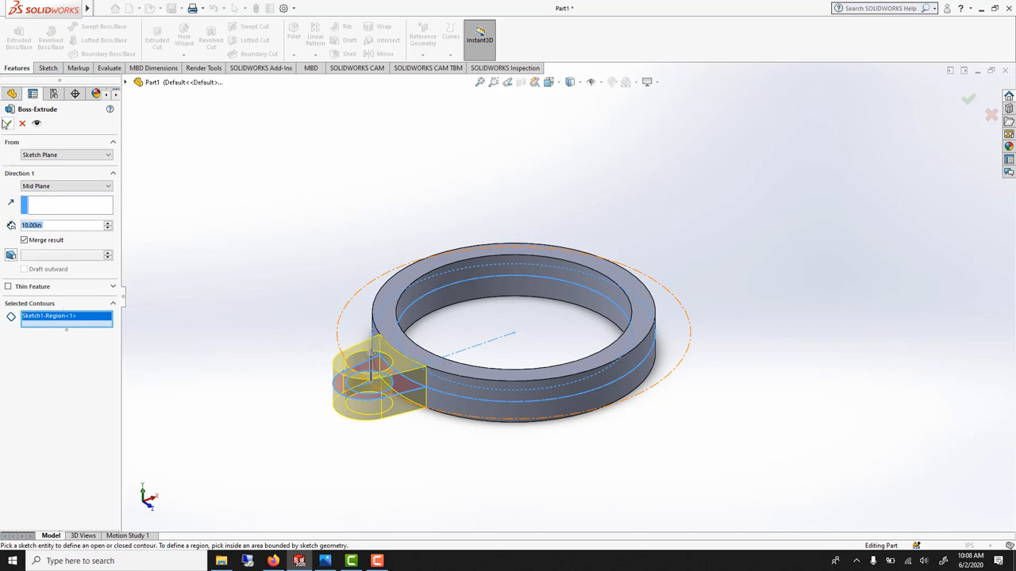
left_click(968, 99)
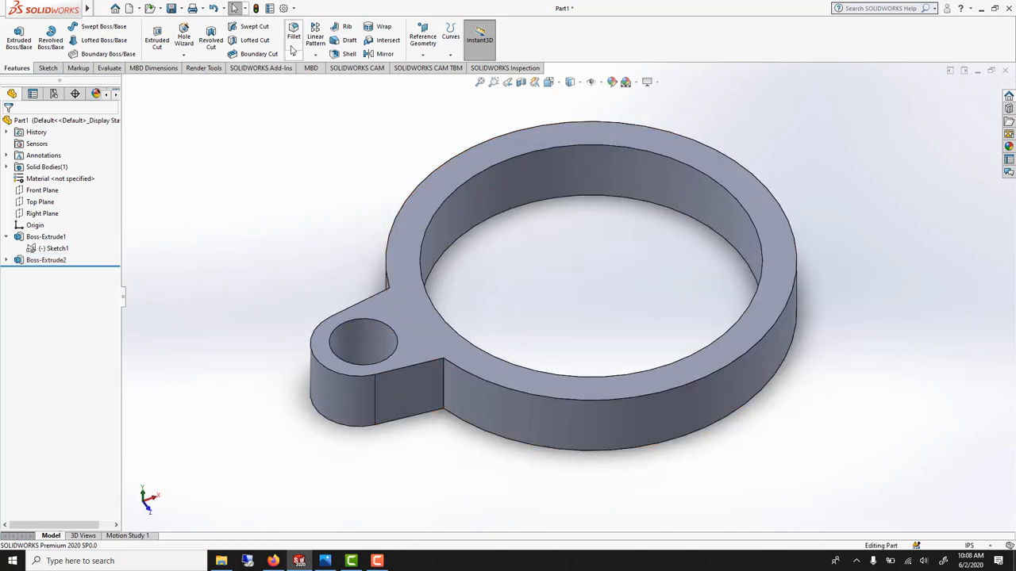
left_click(294, 36)
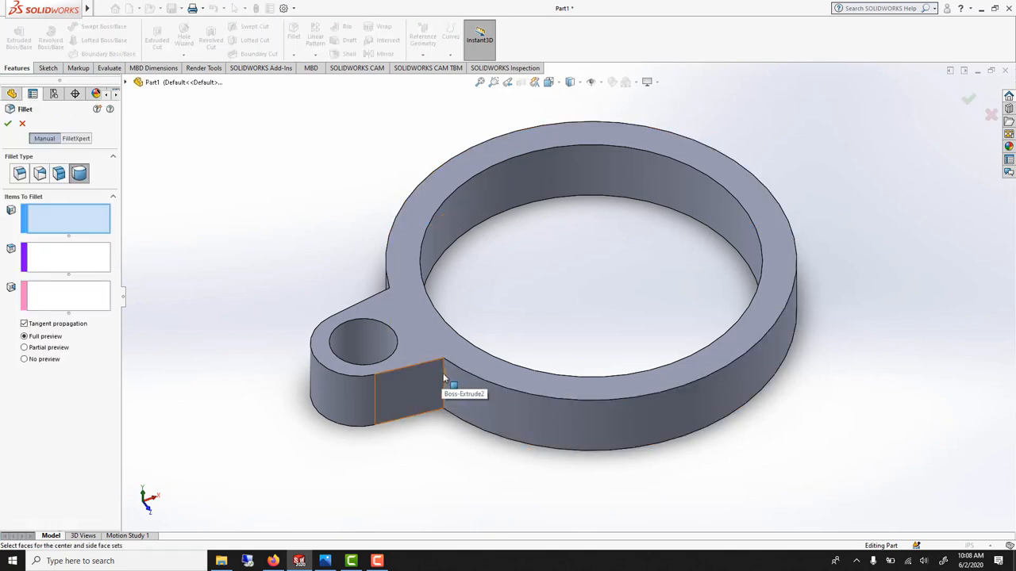
Step: Round both lug-to-ring edges with an 8.00 in constant-size fillet
left_click(442, 387)
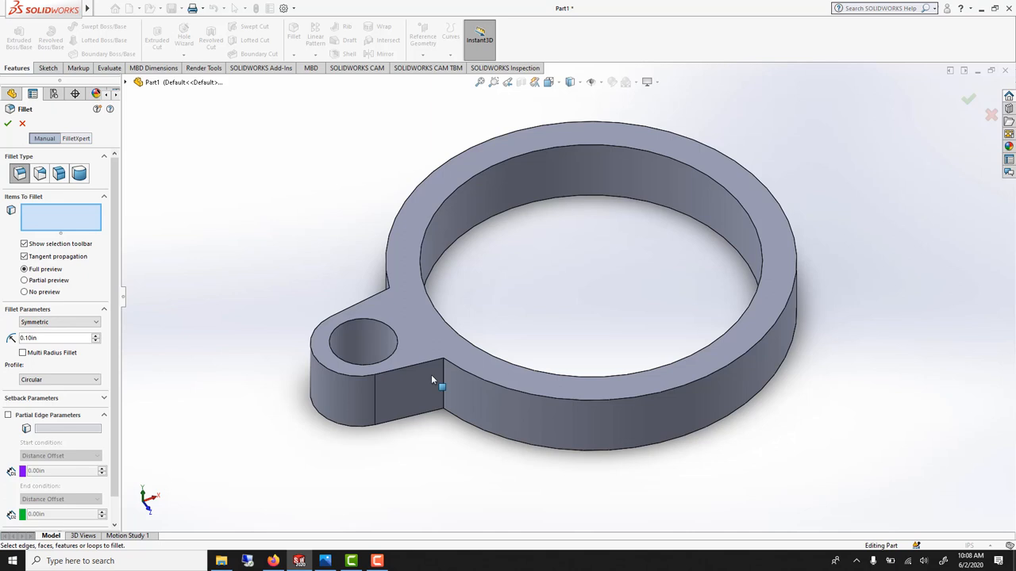
left_click(442, 387)
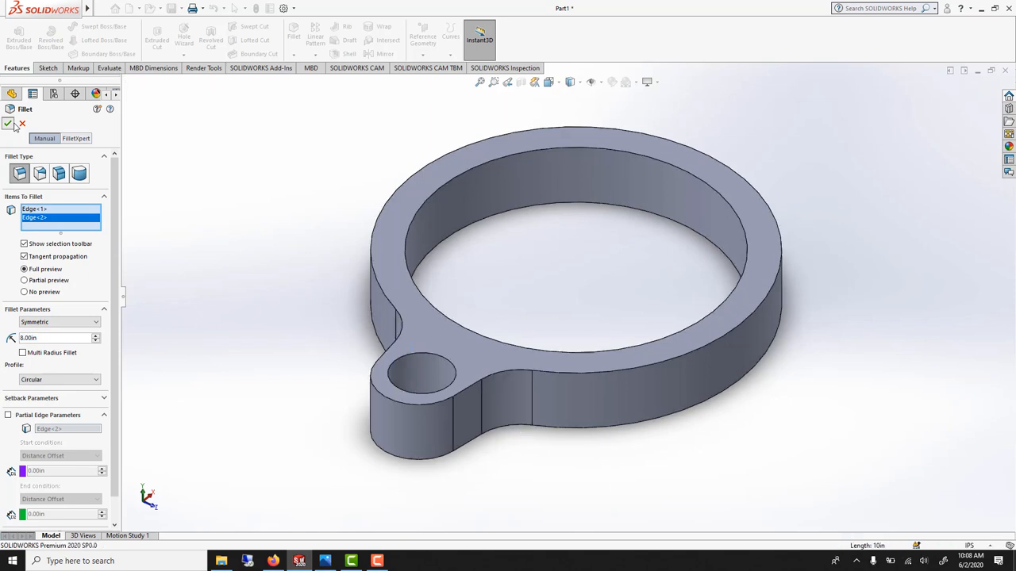
left_click(9, 123)
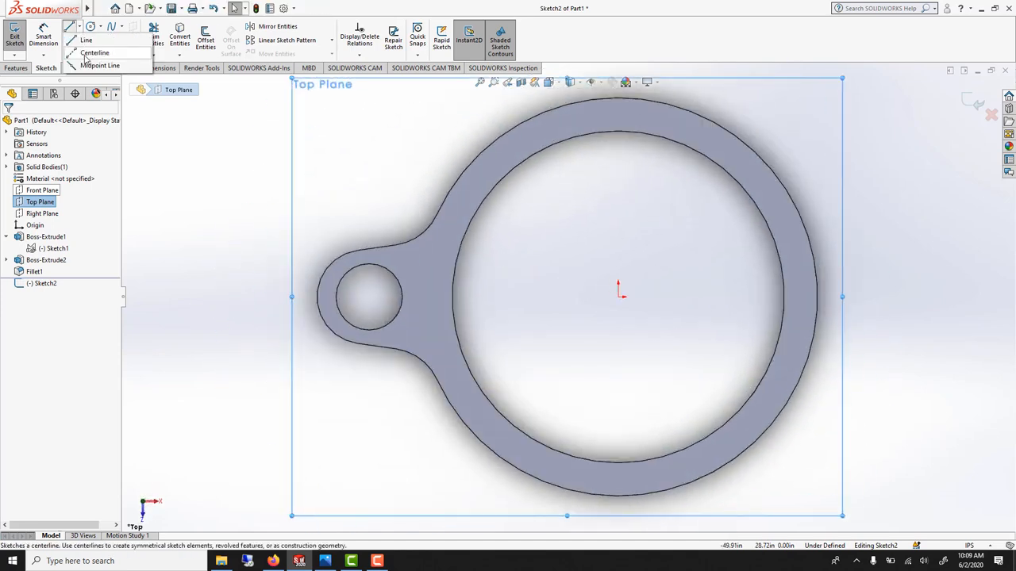
Step: Draw a centreline from the ring's centre and start a slanted line on it
left_click(95, 53)
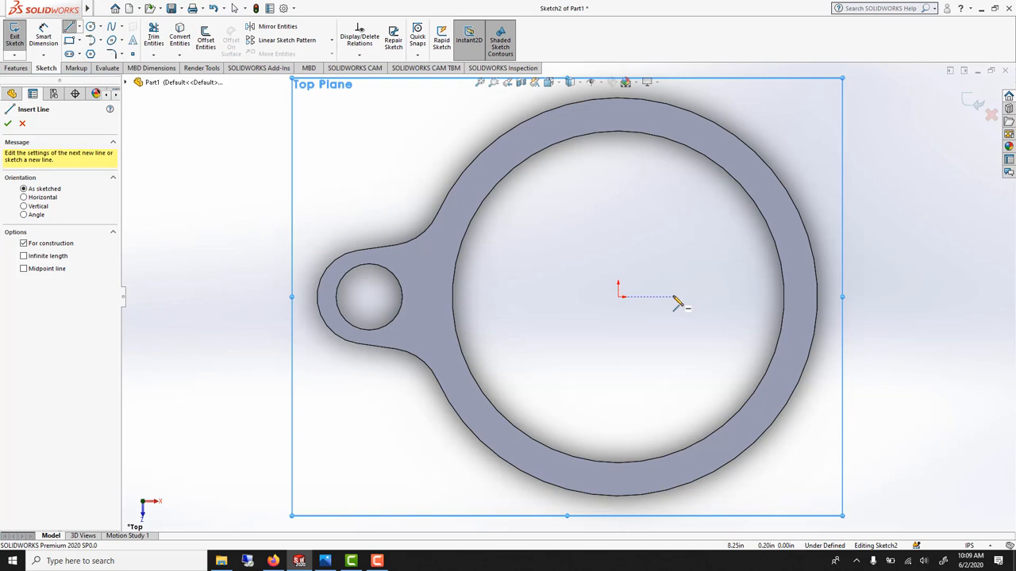
left_click(675, 306)
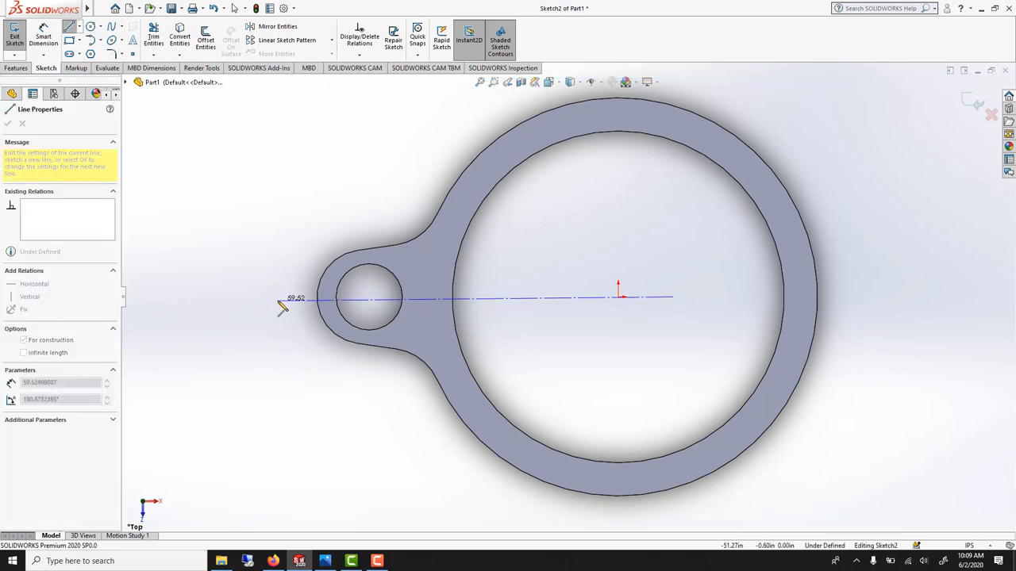
left_click(7, 124)
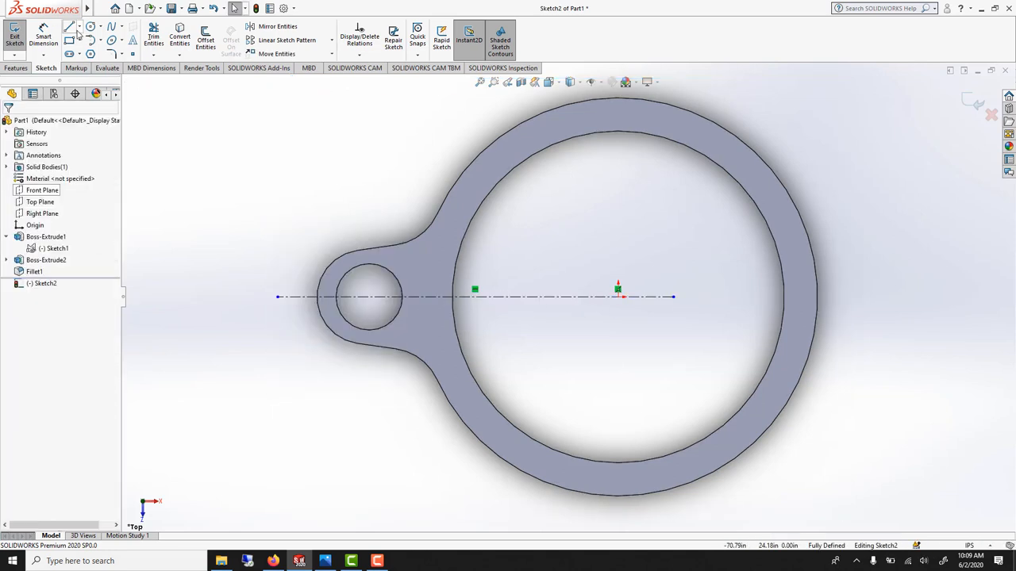
left_click(70, 26)
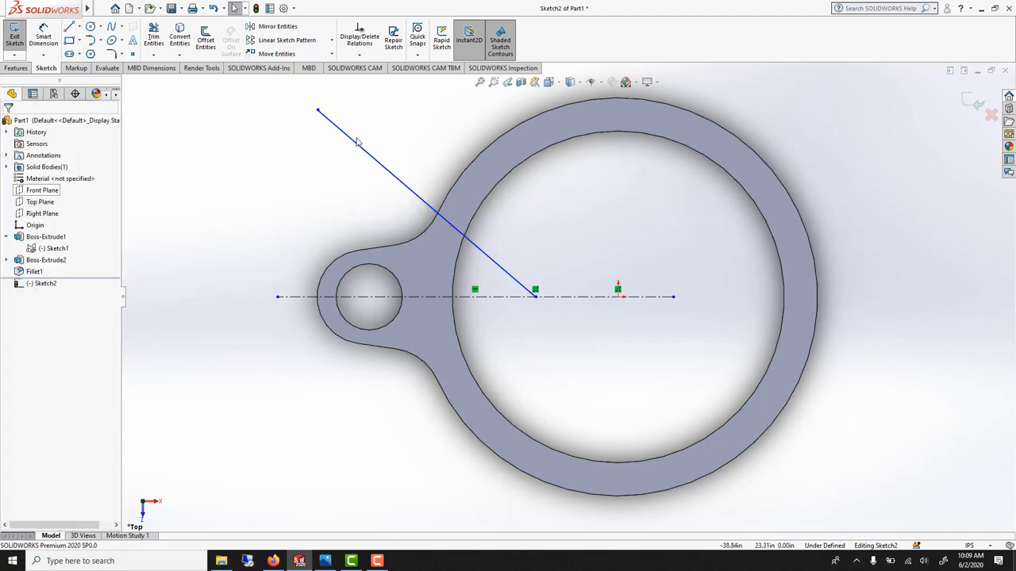
mouse_move(357, 444)
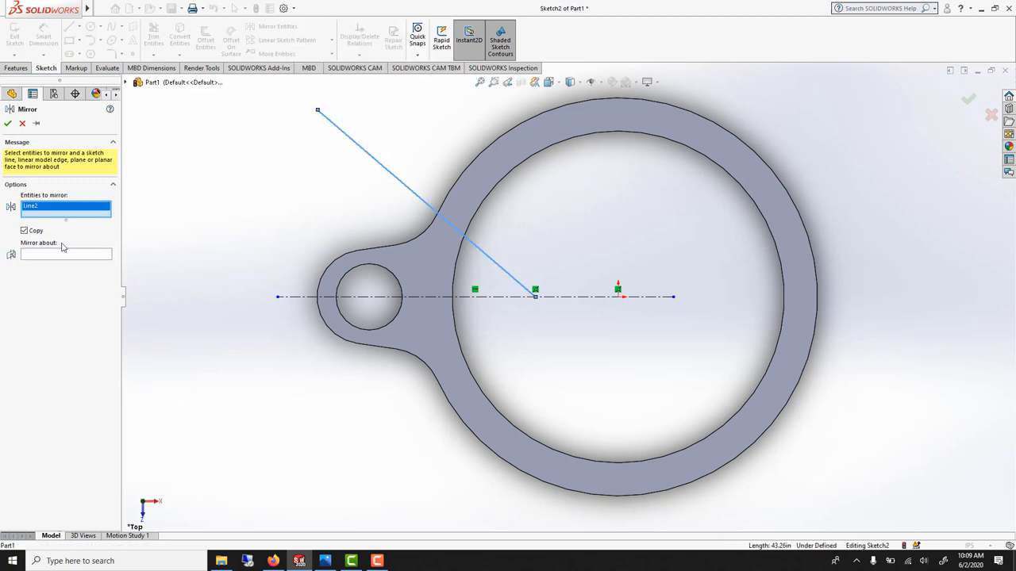
Step: Mirror the slanted line about the centreline and close the triangle with a vertical line
left_click(66, 253)
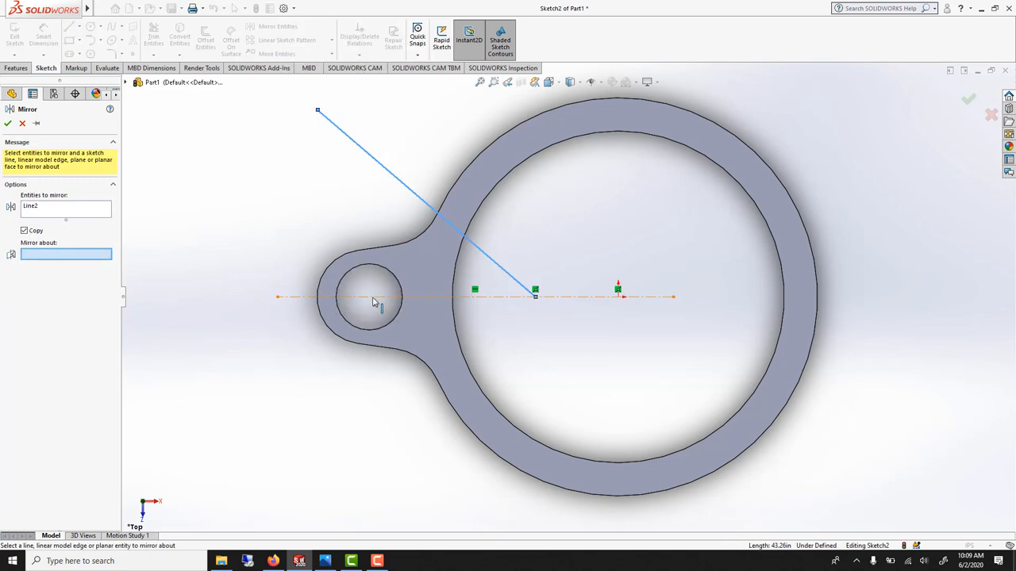
left_click(8, 123)
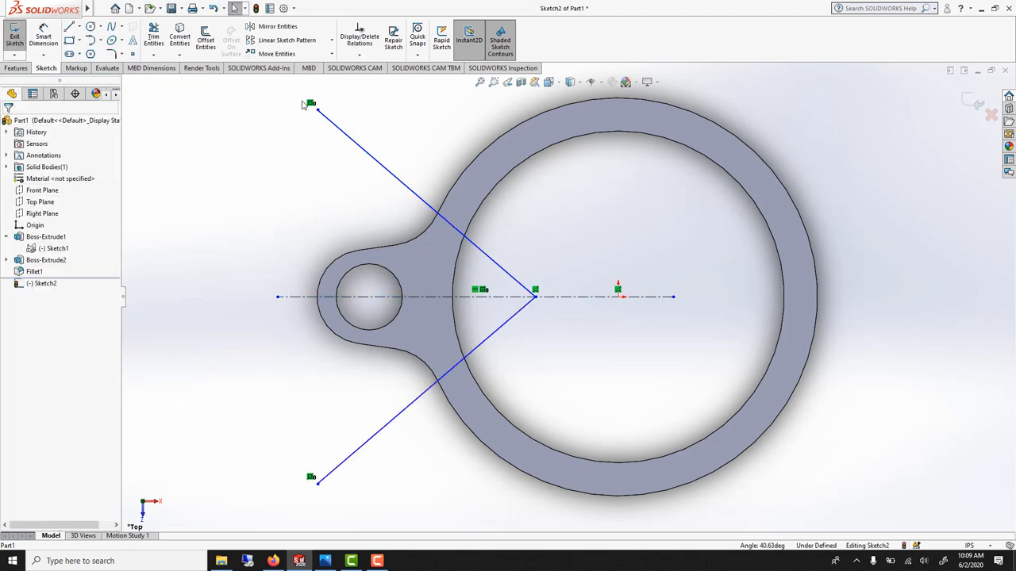
left_click(70, 26)
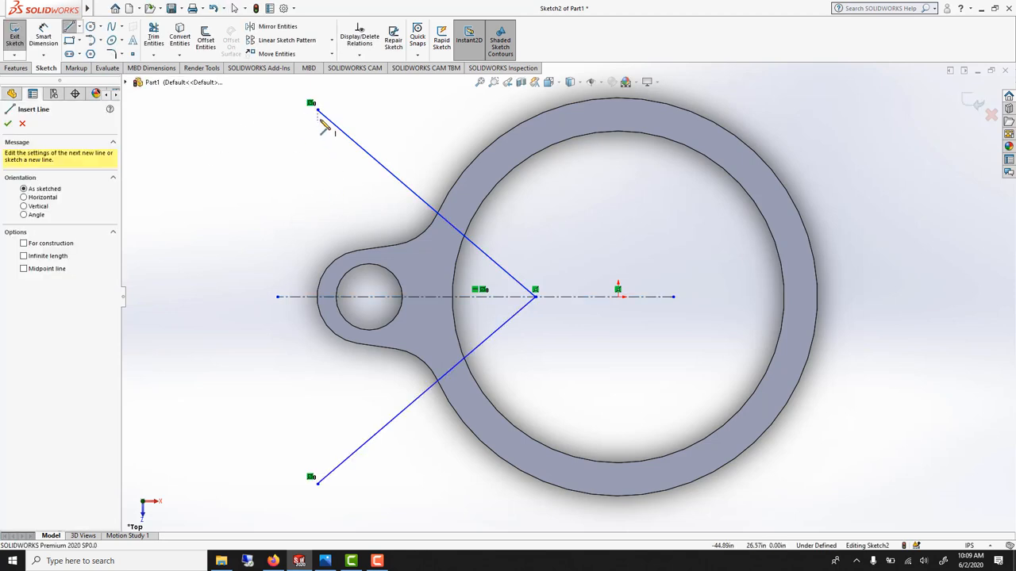
right_click(317, 298)
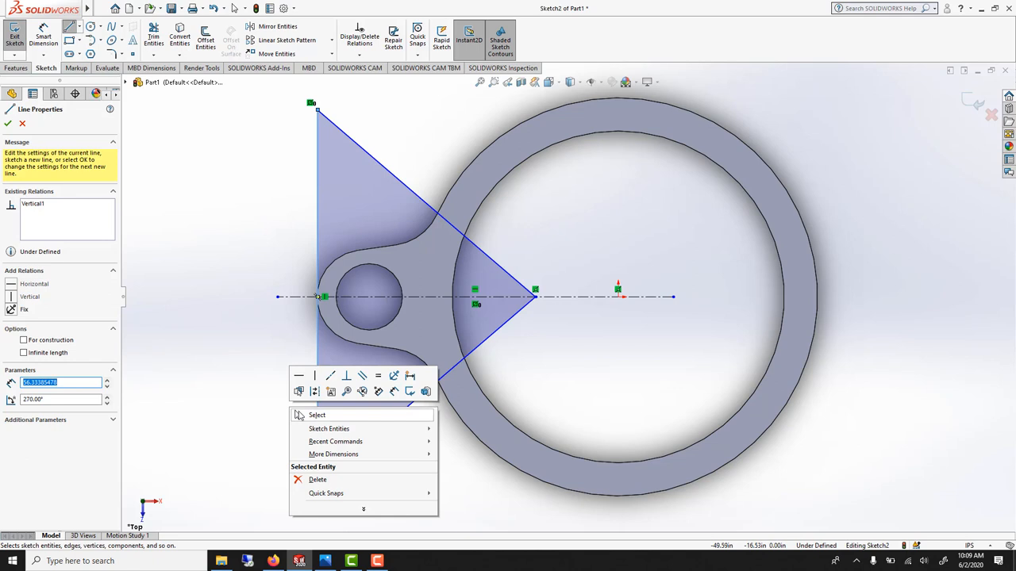
left_click(316, 414)
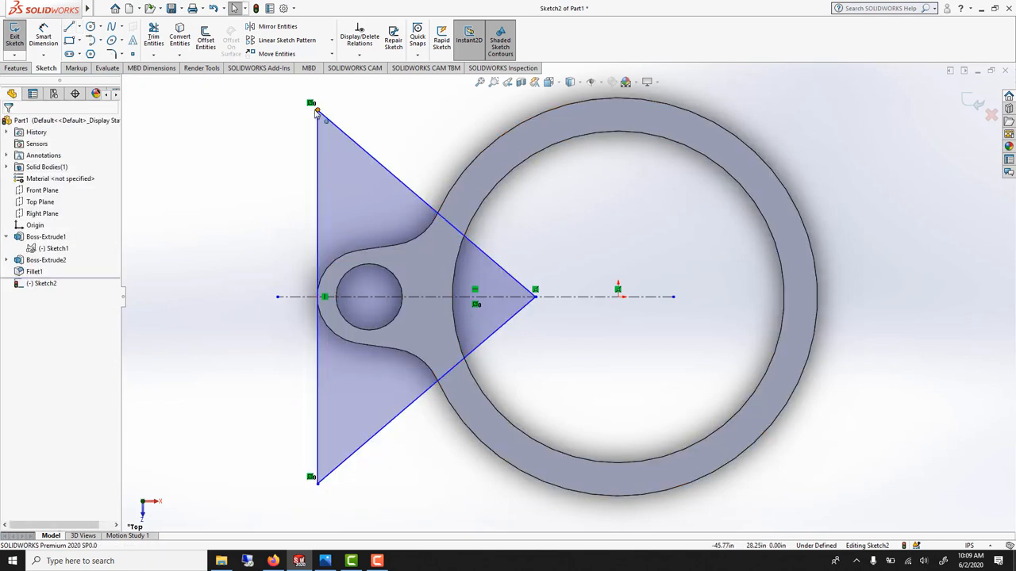
left_click(303, 294)
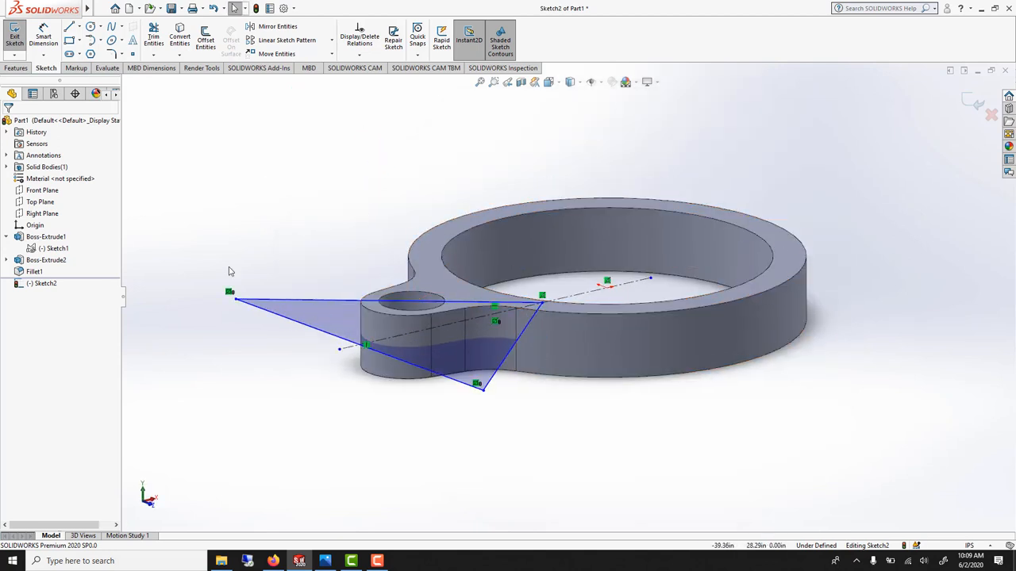
mouse_move(301, 244)
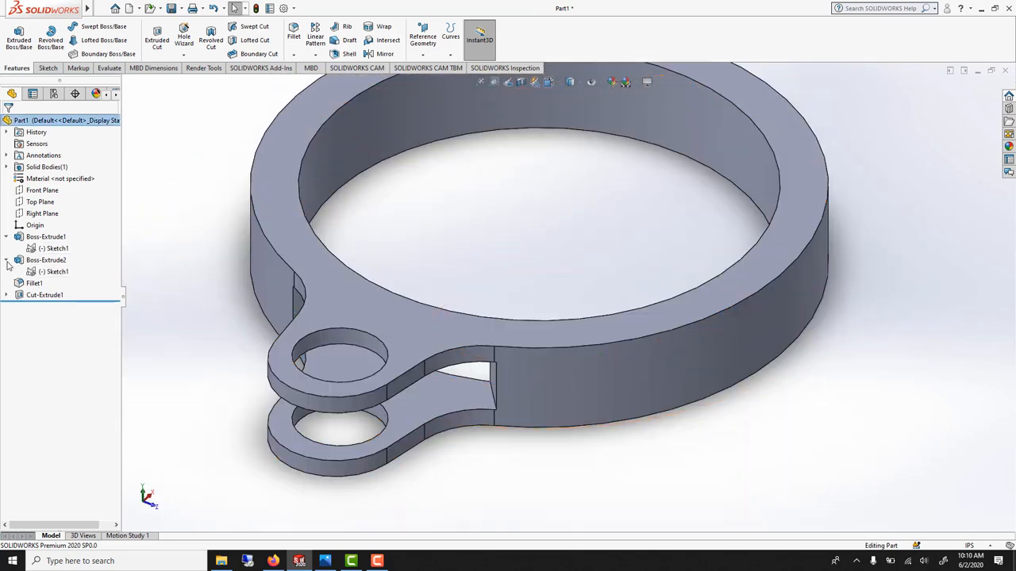
Step: Expand Cut-Extrude1 to show the triangle sketch driving the slot cut
left_click(44, 294)
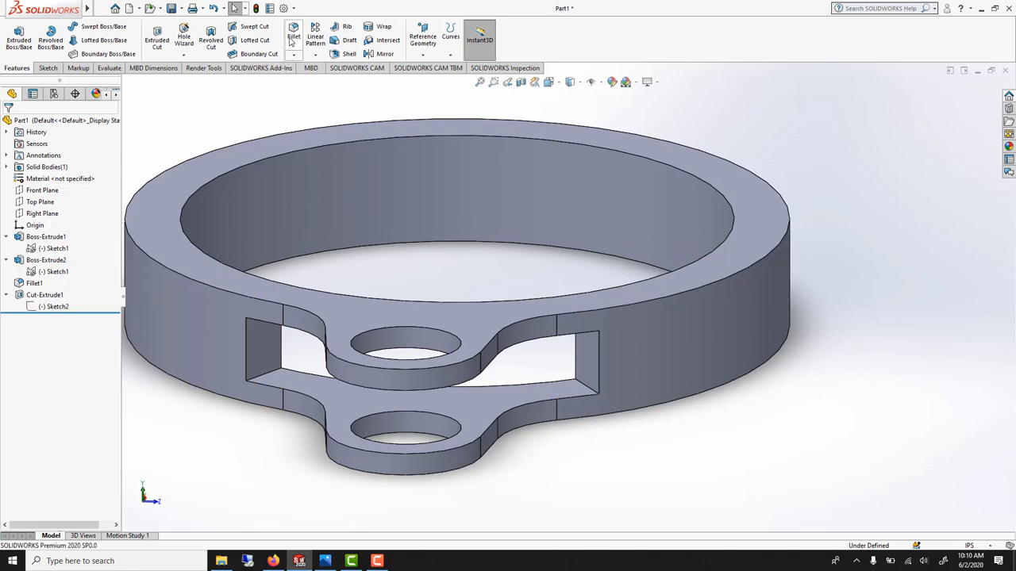
Step: Start a full round fillet and pick the slot's side face sets between the prongs
left_click(292, 37)
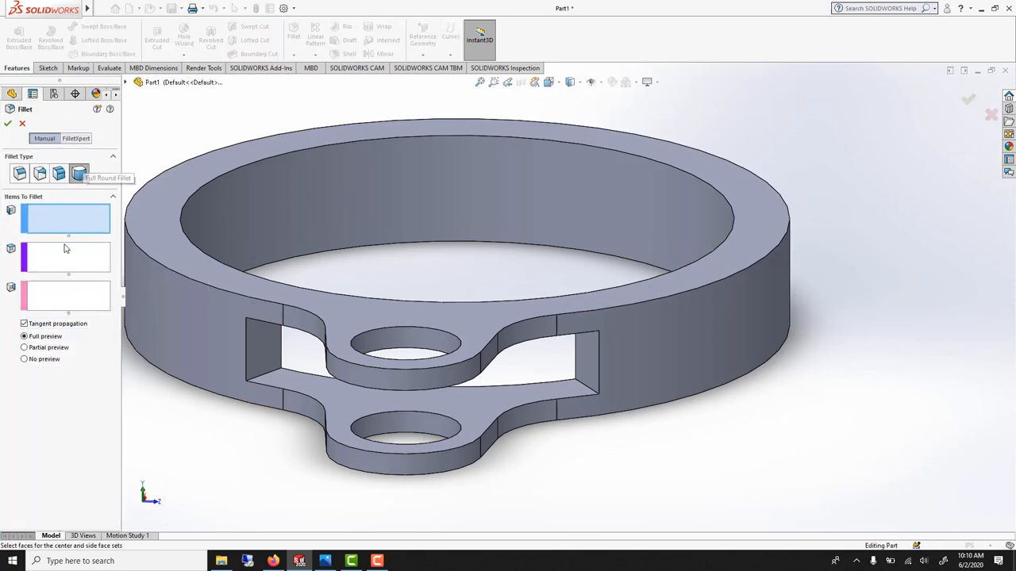
mouse_move(54, 255)
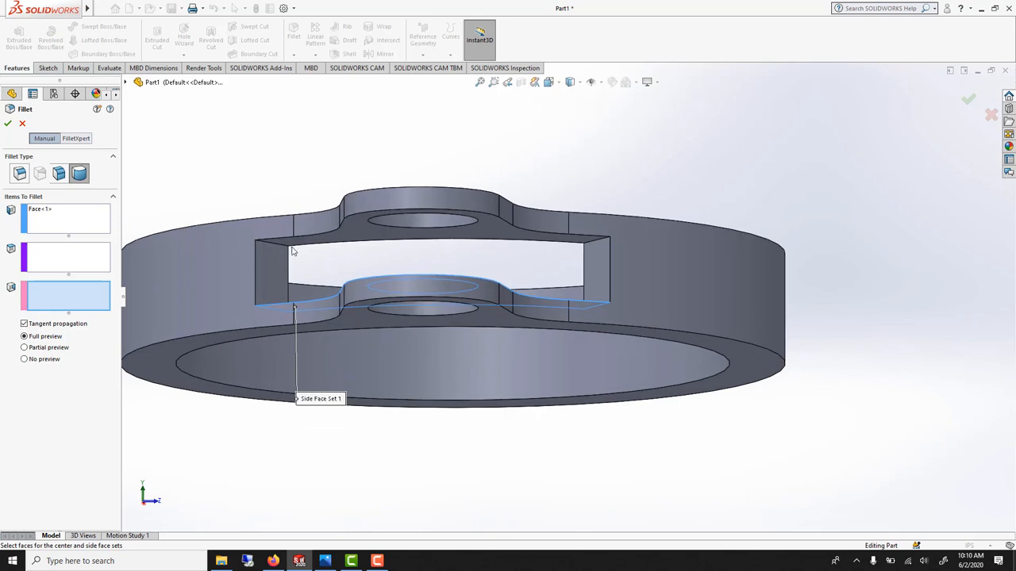
left_click(429, 231)
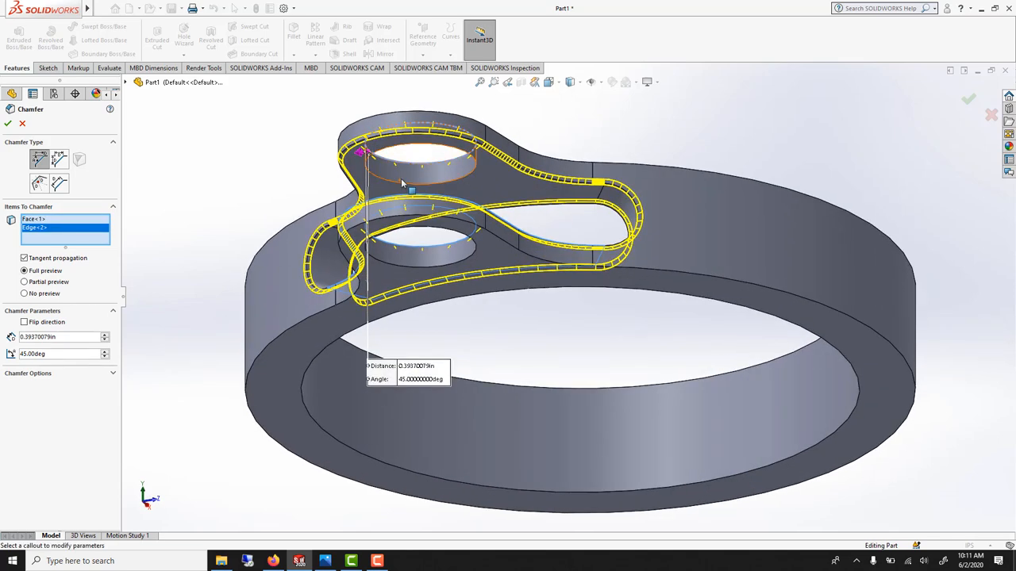
Step: Add the remaining lug edges to the 0.3937 in × 45° chamfer
left_click(421, 266)
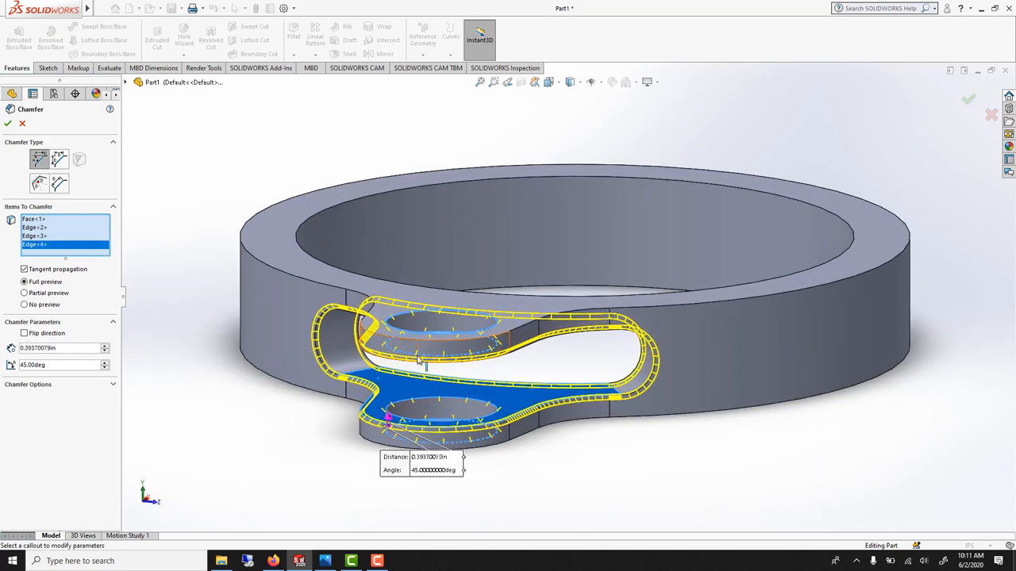
left_click(8, 123)
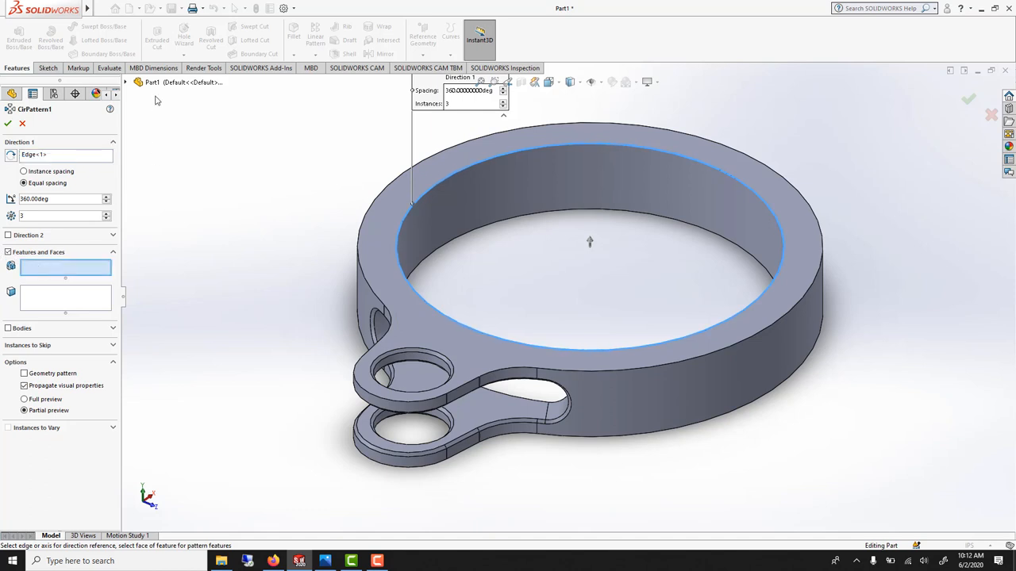
Step: Pick the lug features, starting with Boss-Extrude2 and its fillet, for the circular pattern
left_click(125, 82)
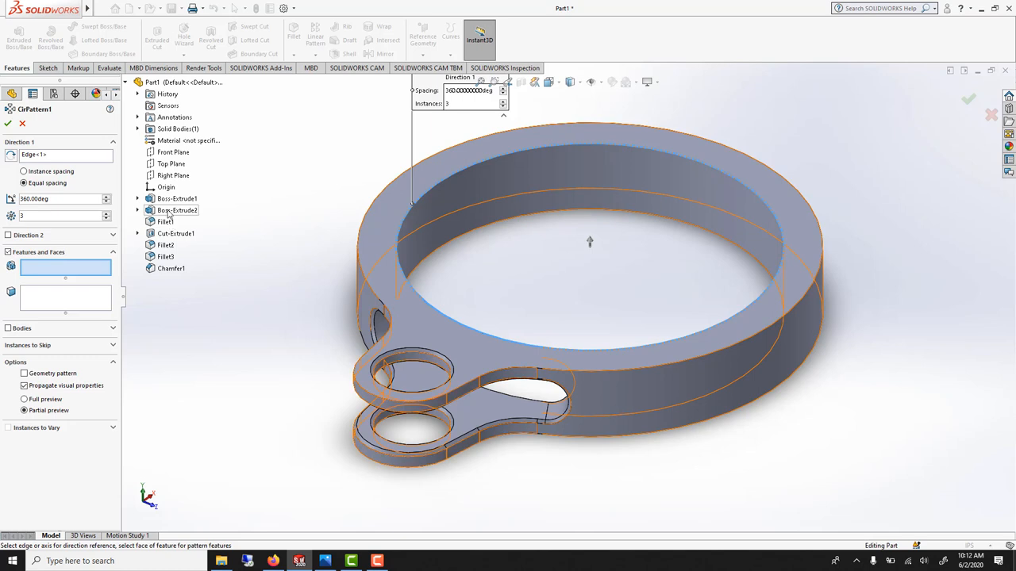
left_click(177, 211)
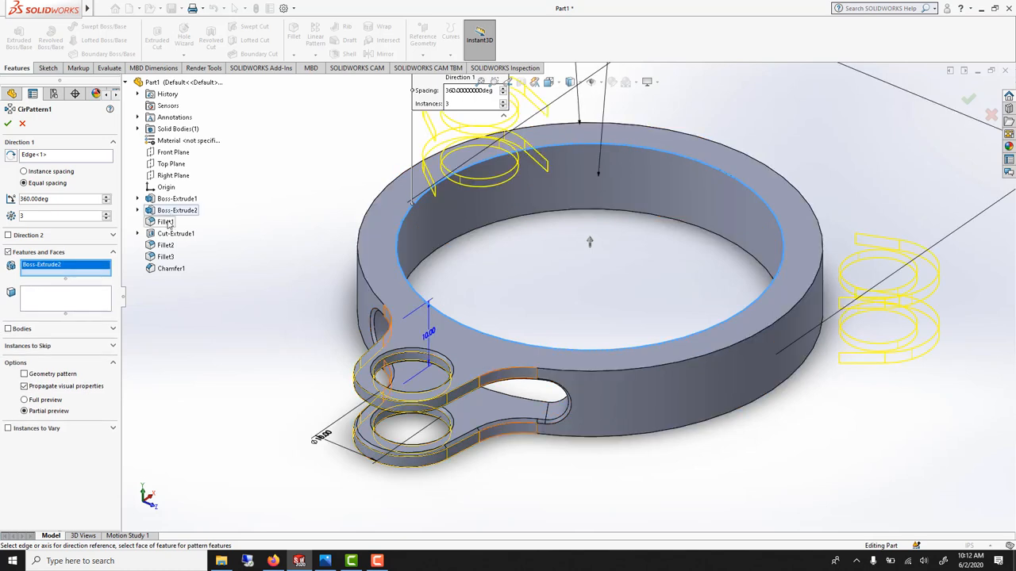
left_click(165, 222)
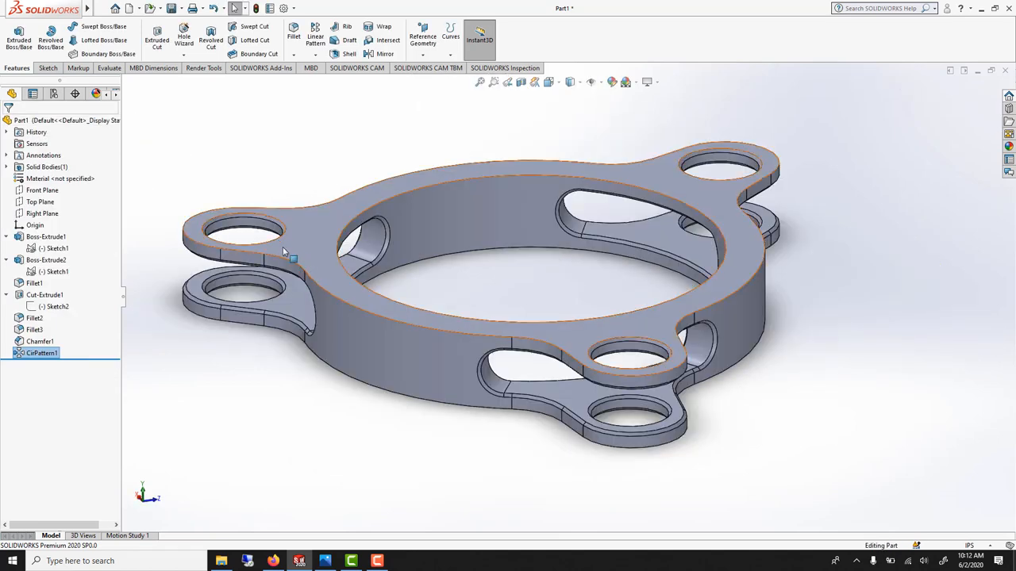
mouse_move(367, 213)
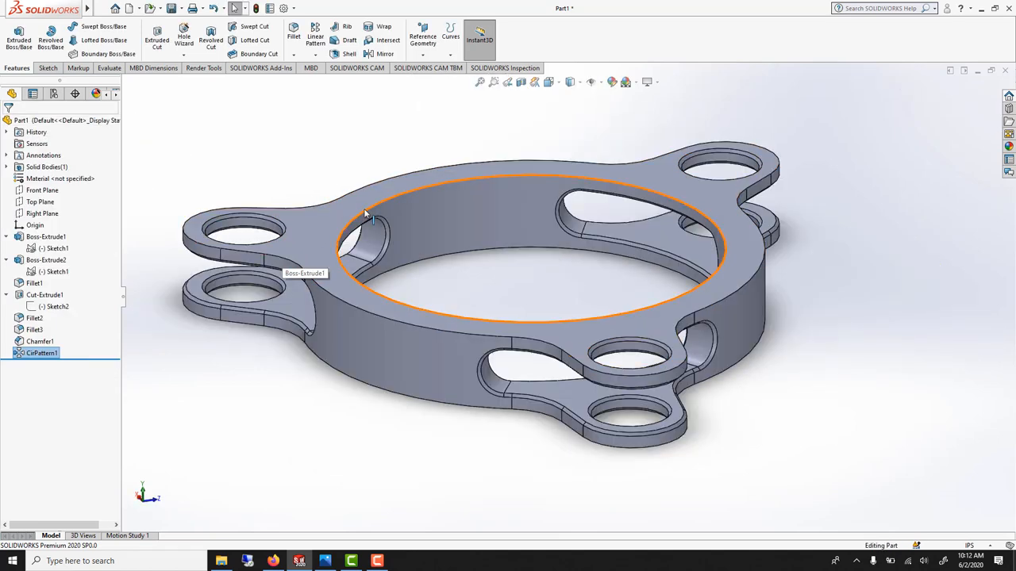
Step: Chamfer the four inner ring edges at 0.3937 in × 45°
left_click(302, 54)
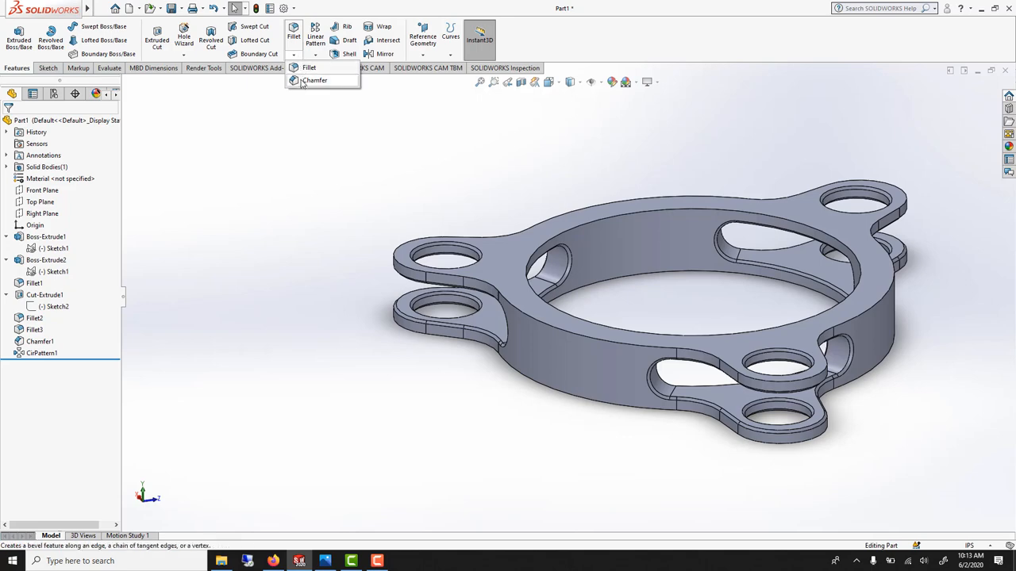
left_click(315, 80)
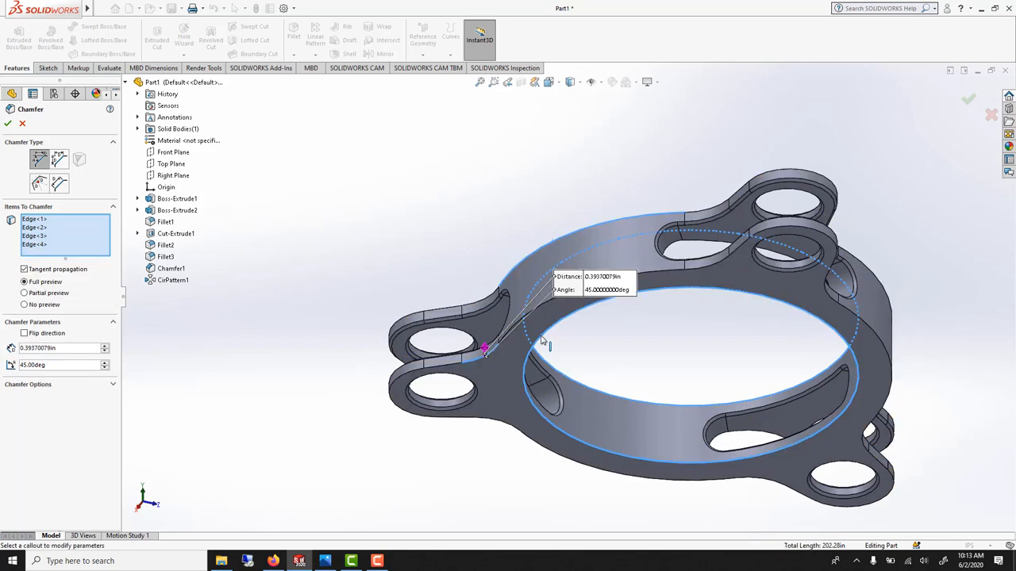
left_click(968, 100)
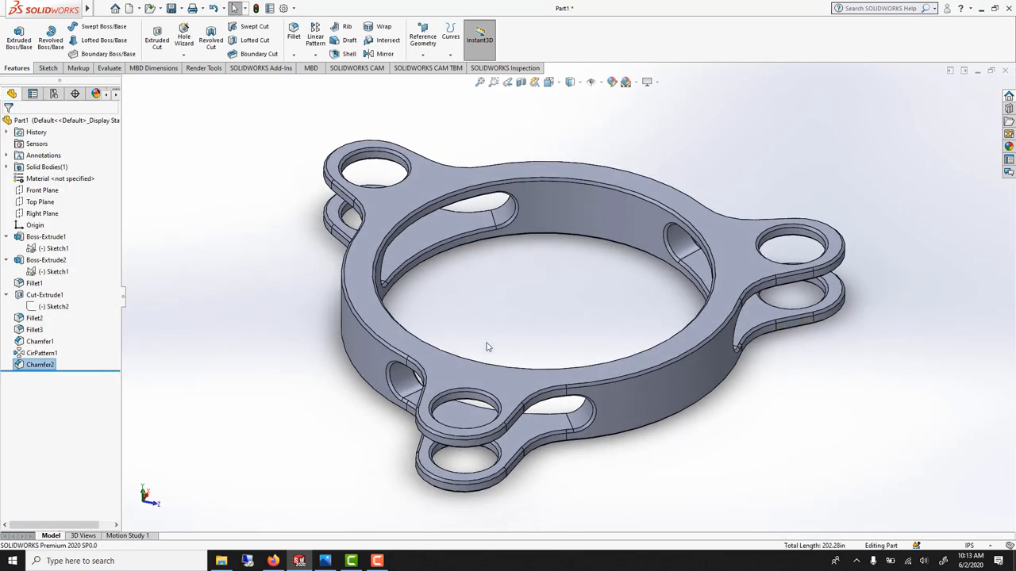
Step: Reopen the triangle cut sketch, rework its apex, exit and rebuild the part
left_click(56, 271)
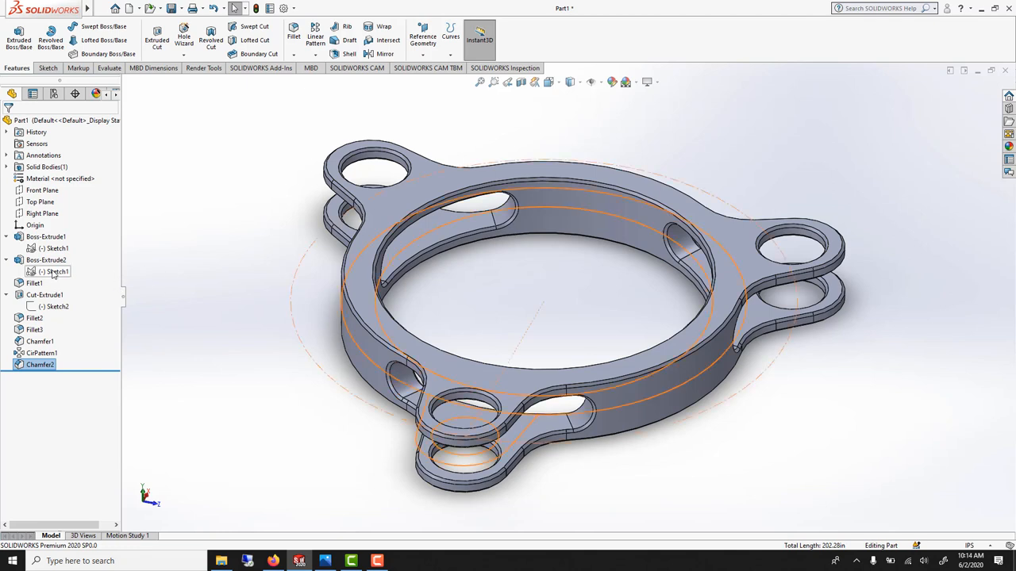
left_click(56, 271)
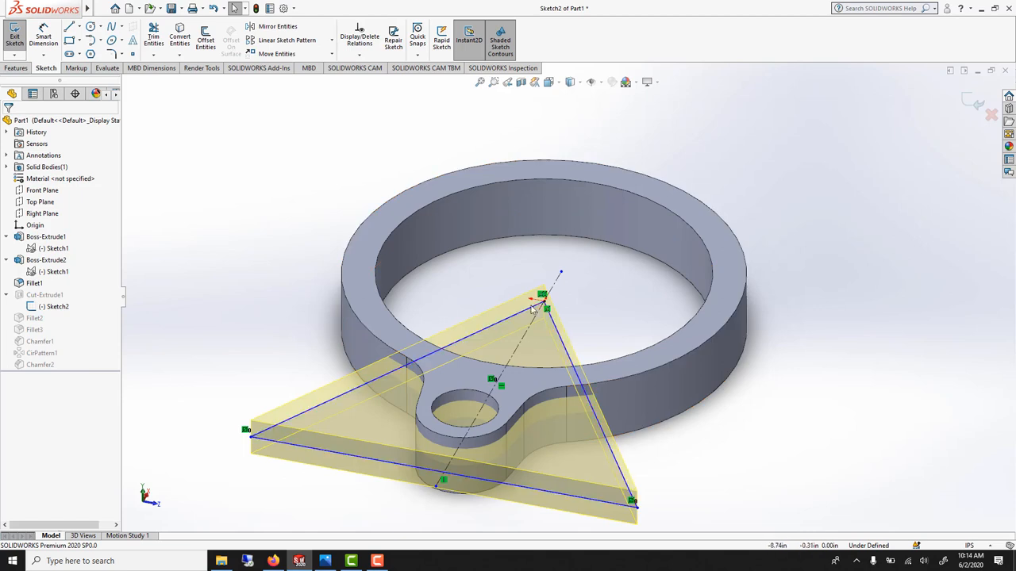
left_click(542, 298)
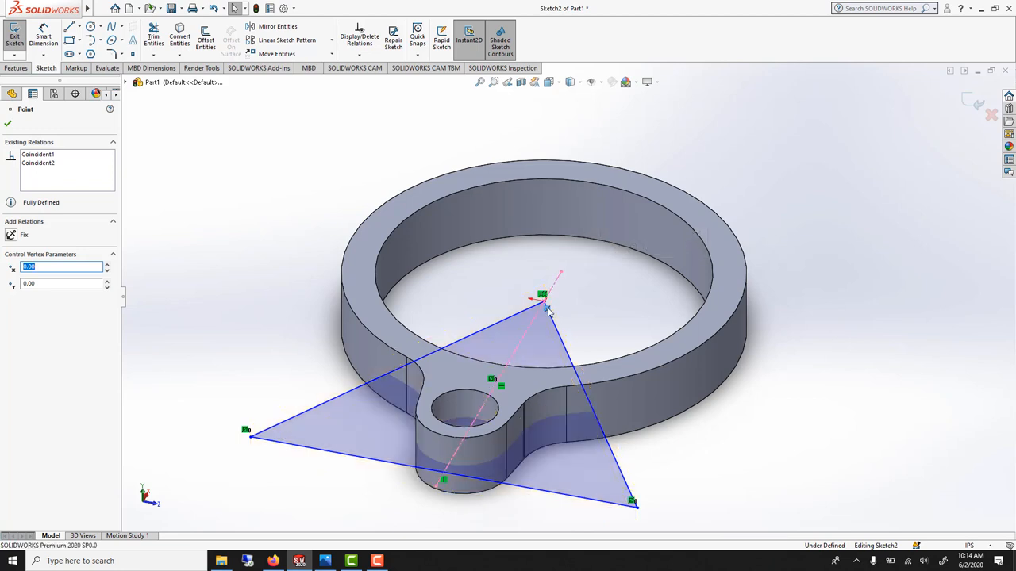
left_click(8, 123)
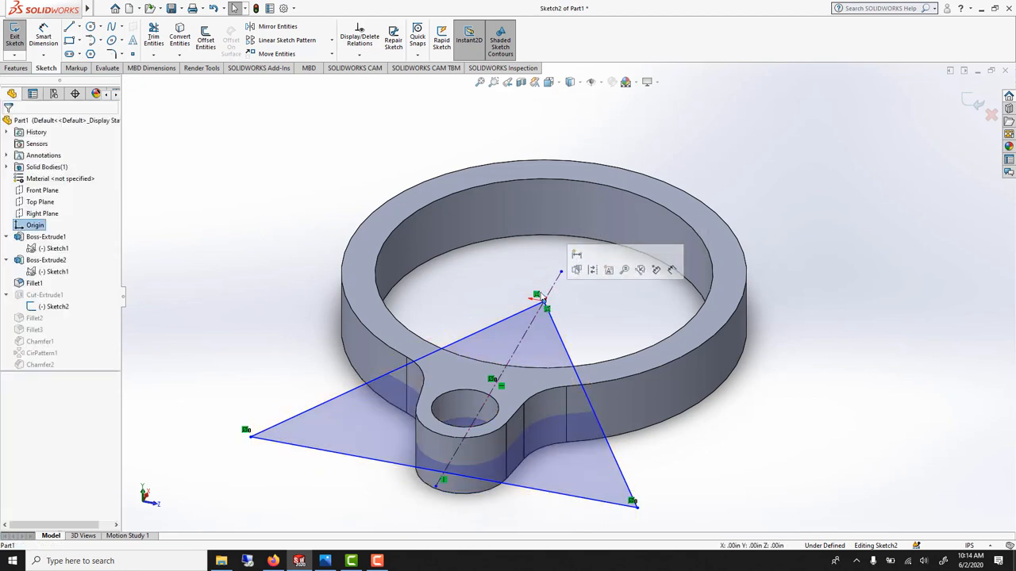
left_click(548, 305)
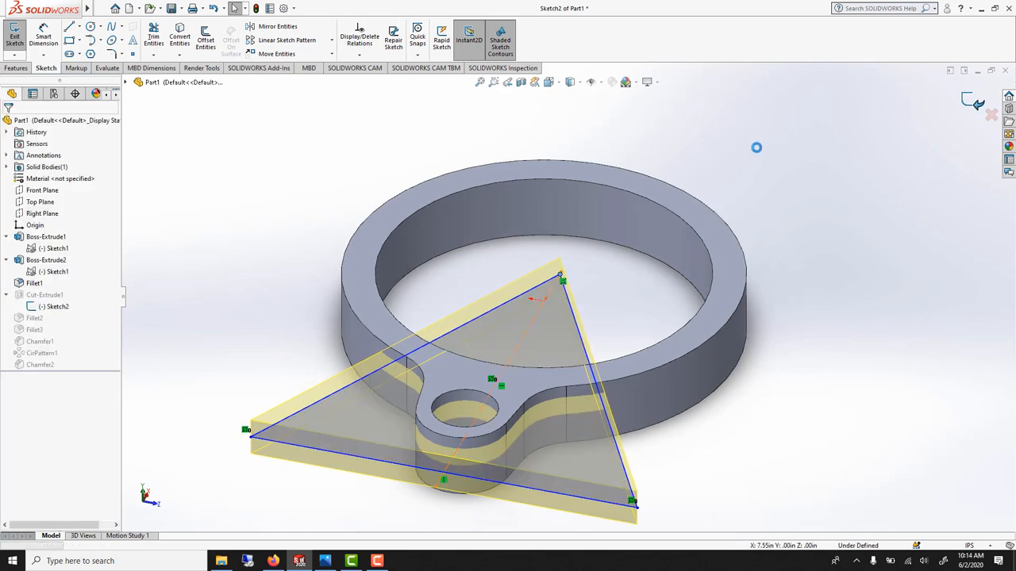
left_click(15, 39)
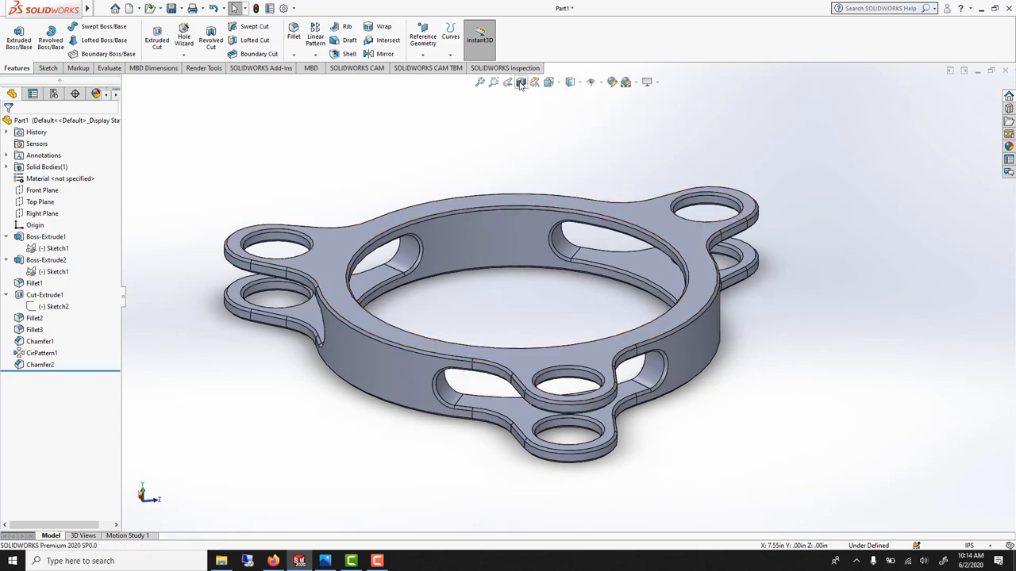
left_click(521, 81)
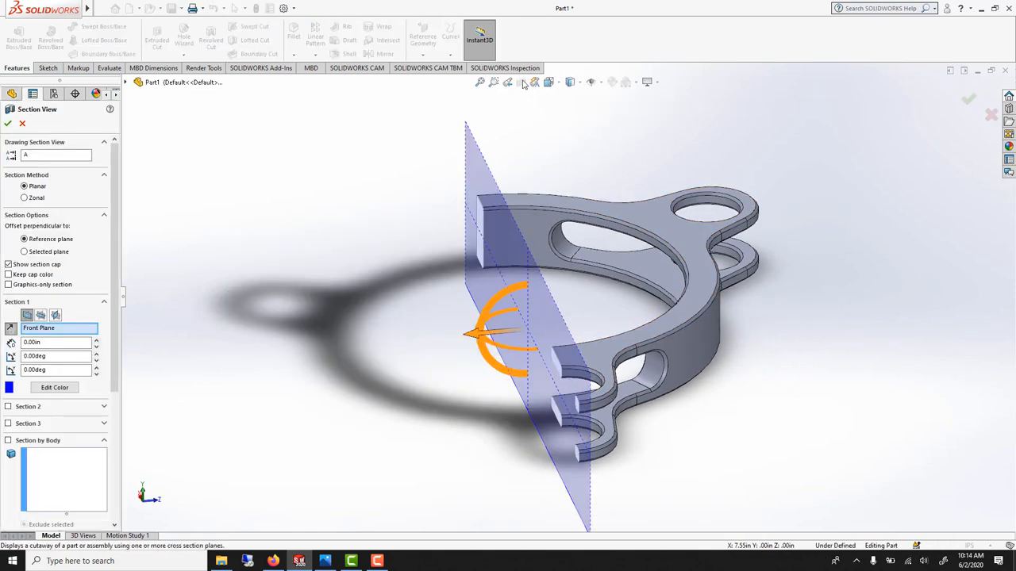
left_click_drag(492, 330, 560, 326)
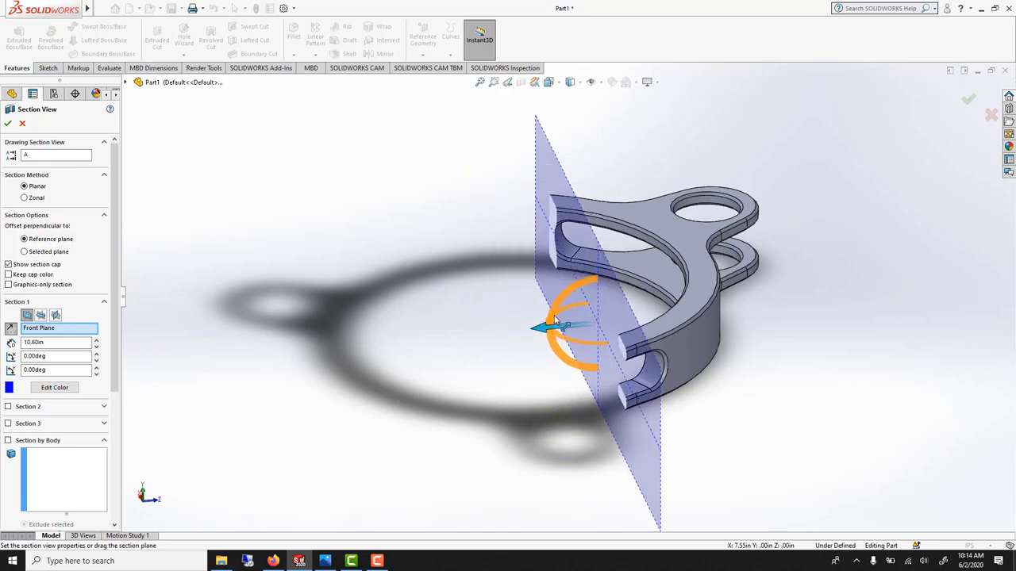
left_click_drag(556, 326, 468, 333)
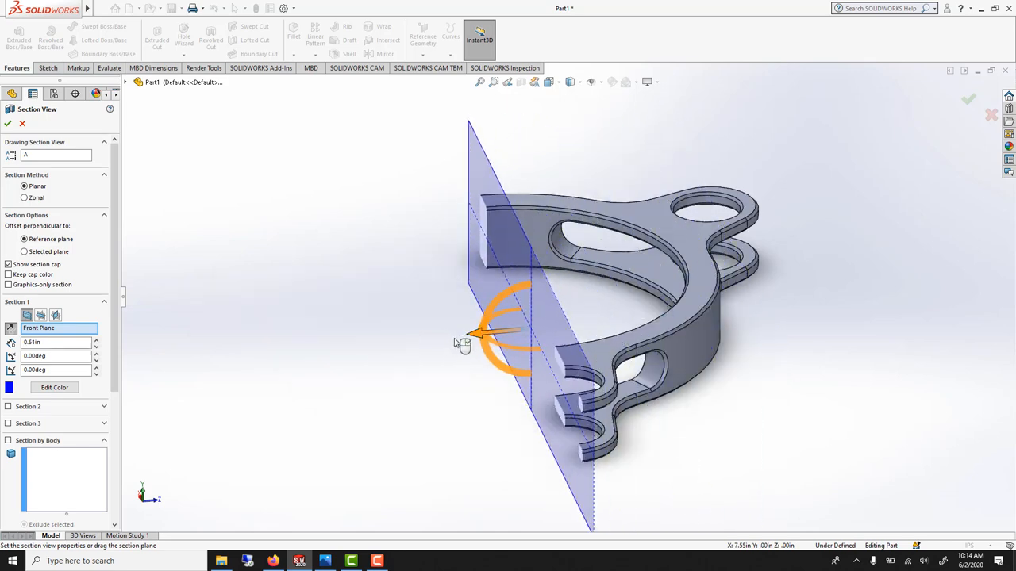
left_click_drag(464, 333, 520, 330)
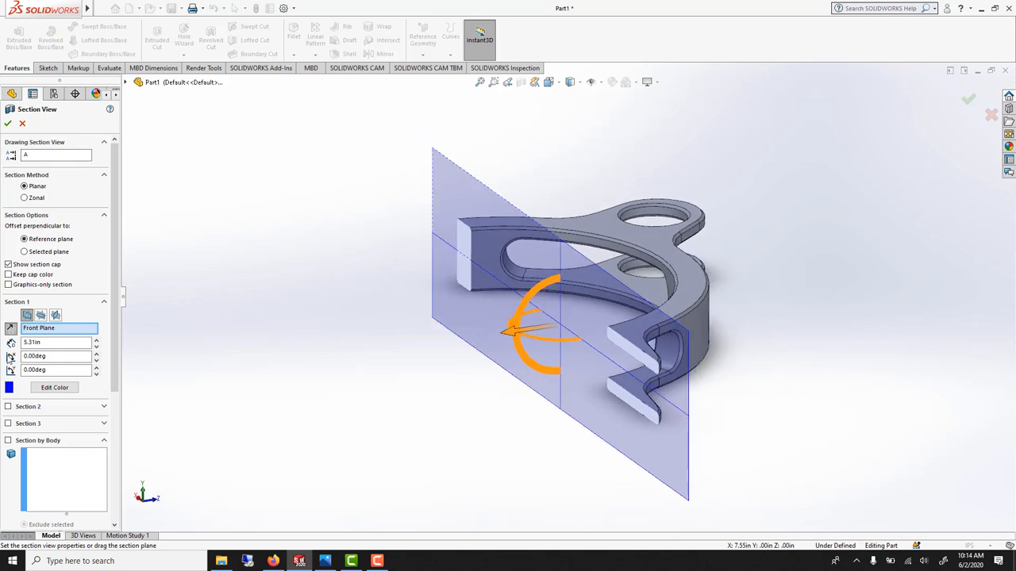
left_click(56, 315)
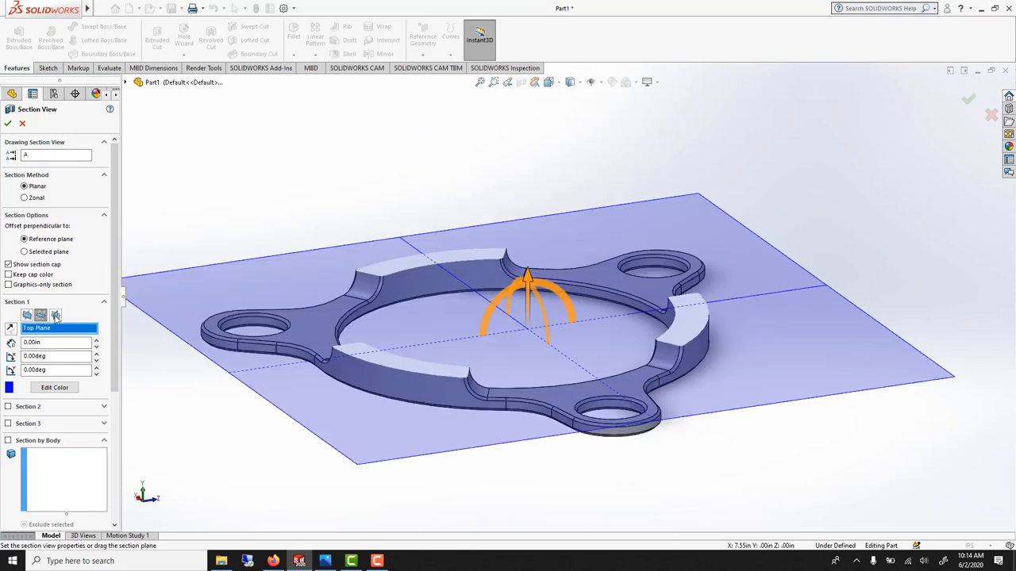
left_click(59, 328)
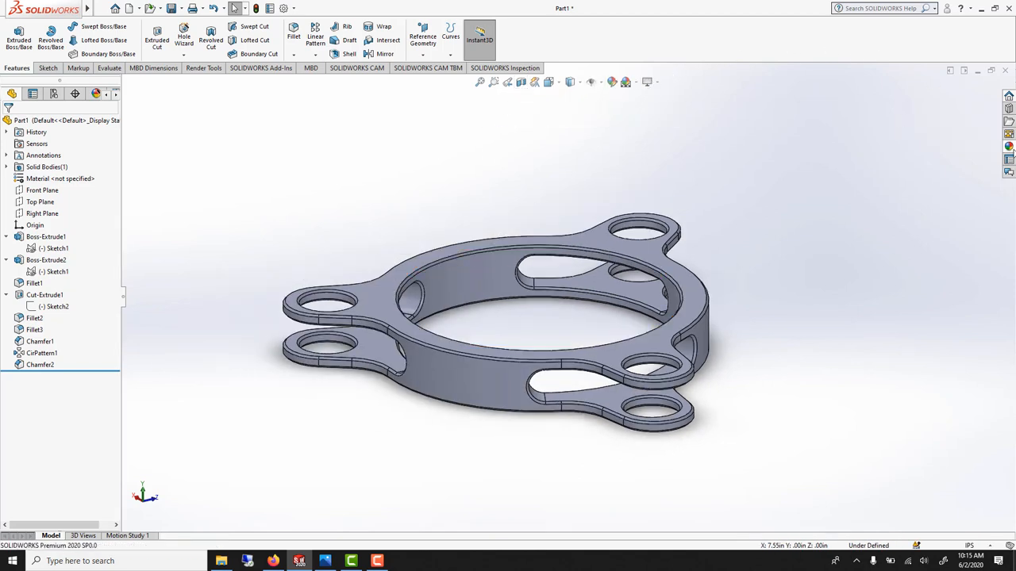
Step: Apply the 3 Point Beige scene from Basic Scenes and close the library
left_click(1009, 109)
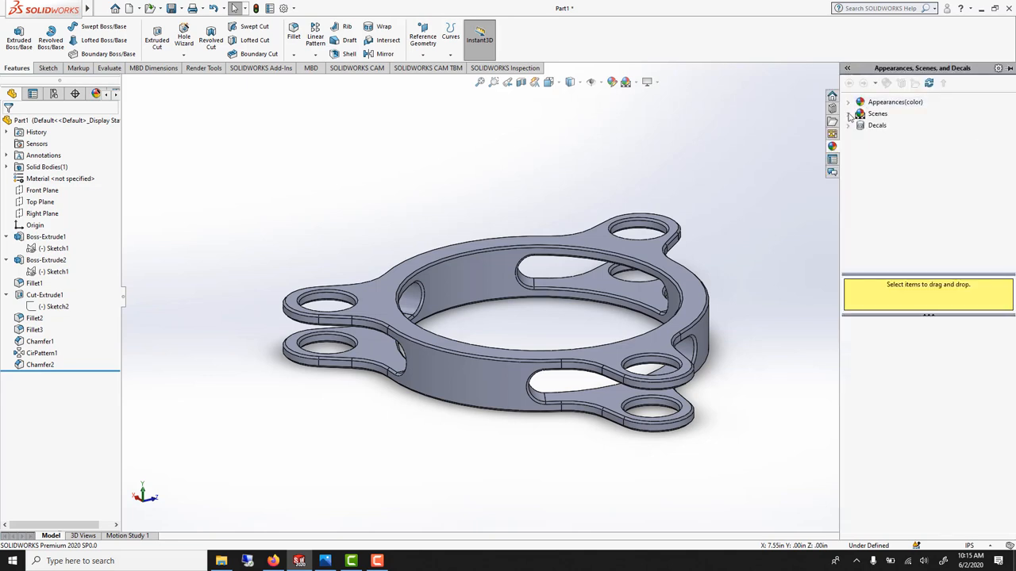
left_click(877, 113)
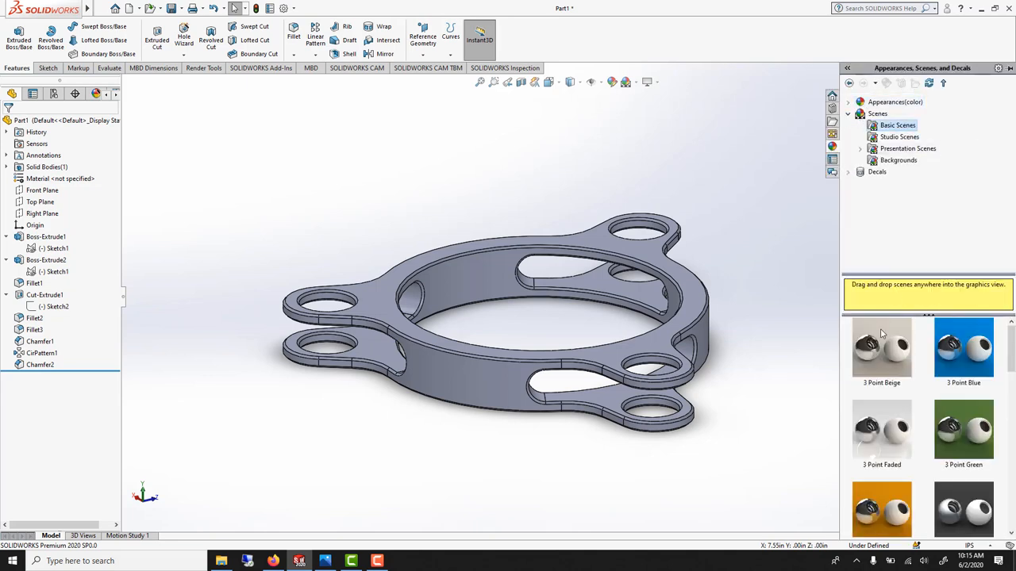
double_click(881, 350)
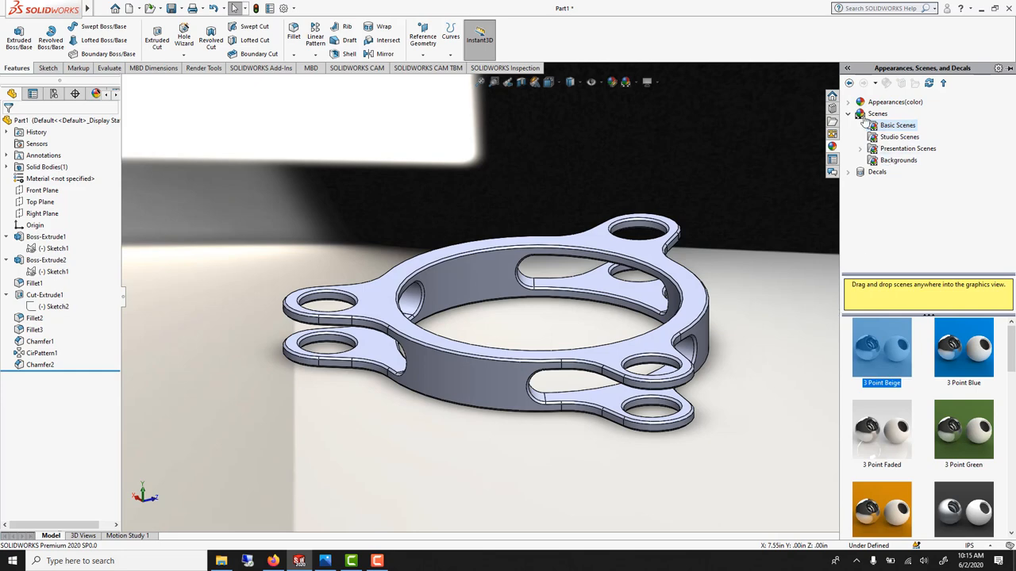
left_click(848, 102)
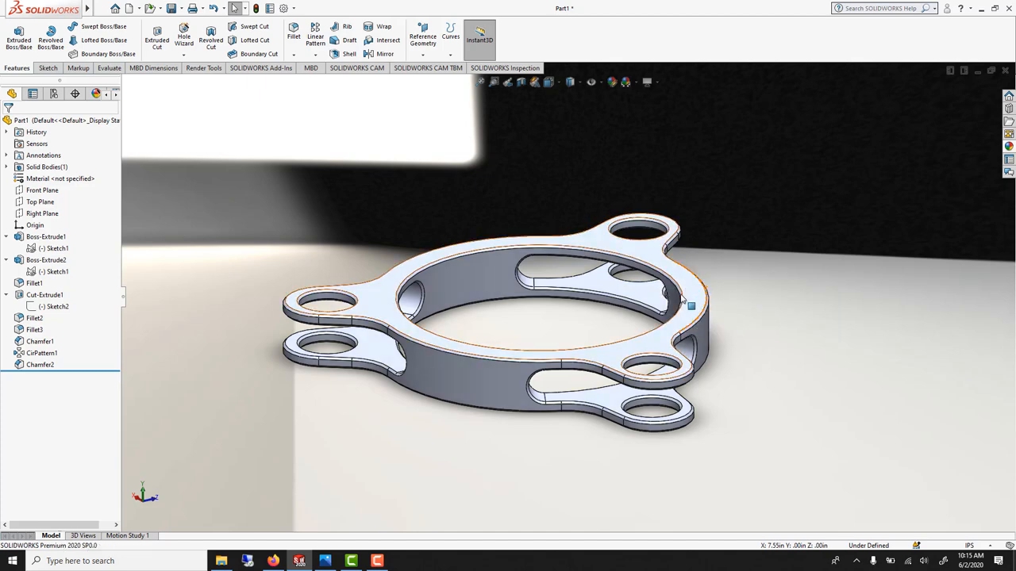
left_click(660, 82)
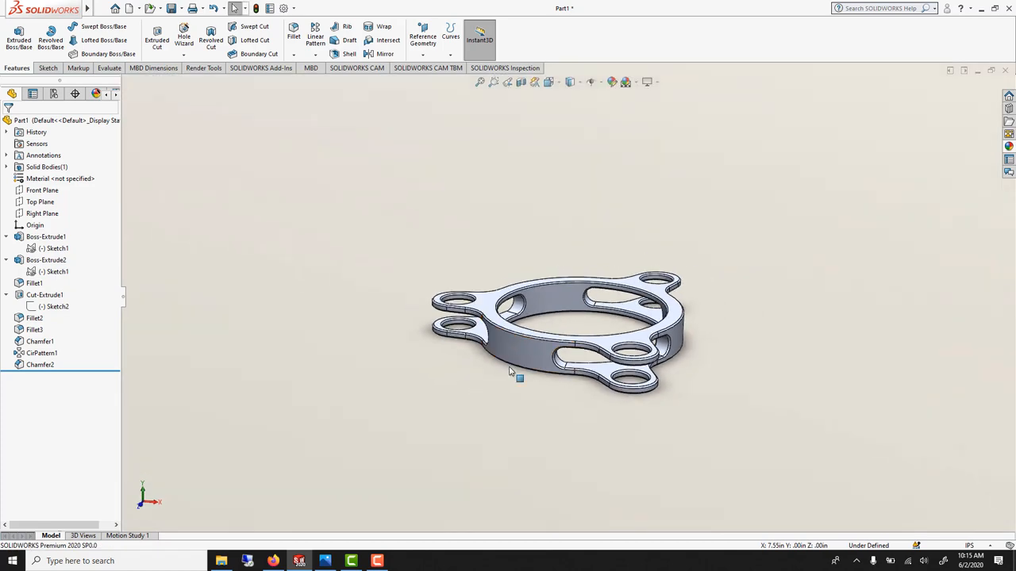
Step: Review PhotoView 360 Options in Render Tools at maximum quality and accept them
left_click(204, 67)
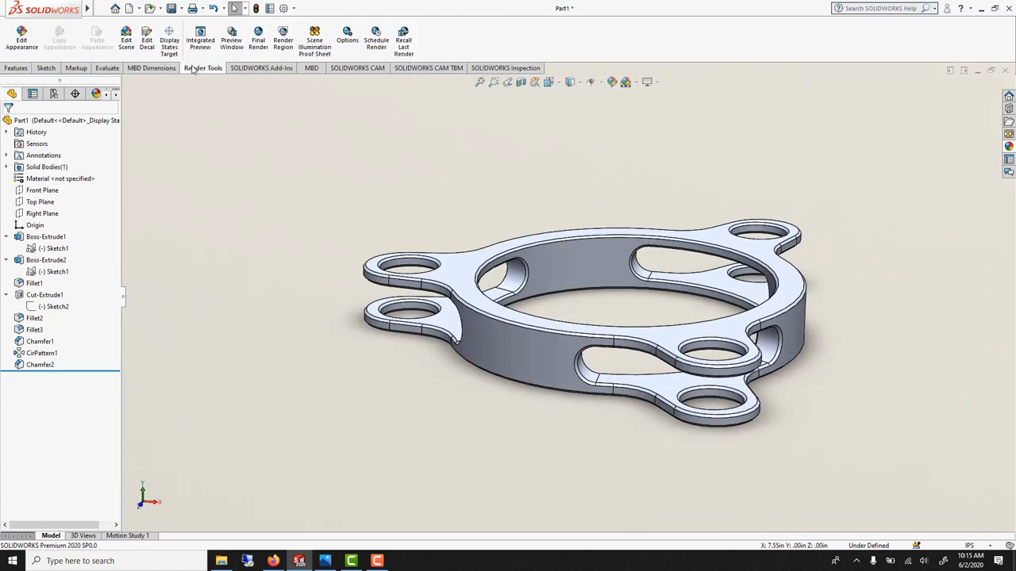
mouse_move(200, 40)
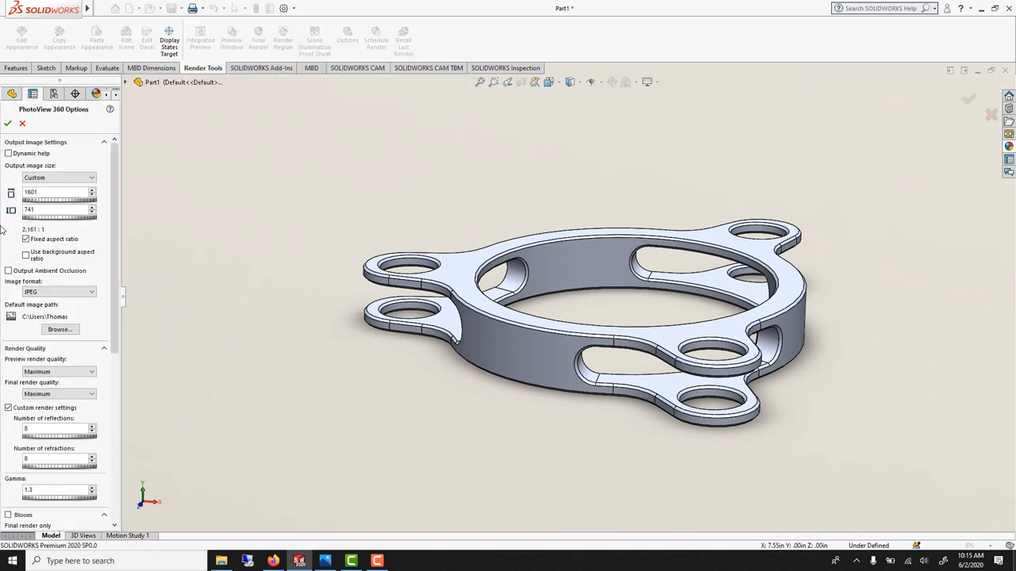
scroll("down", 3)
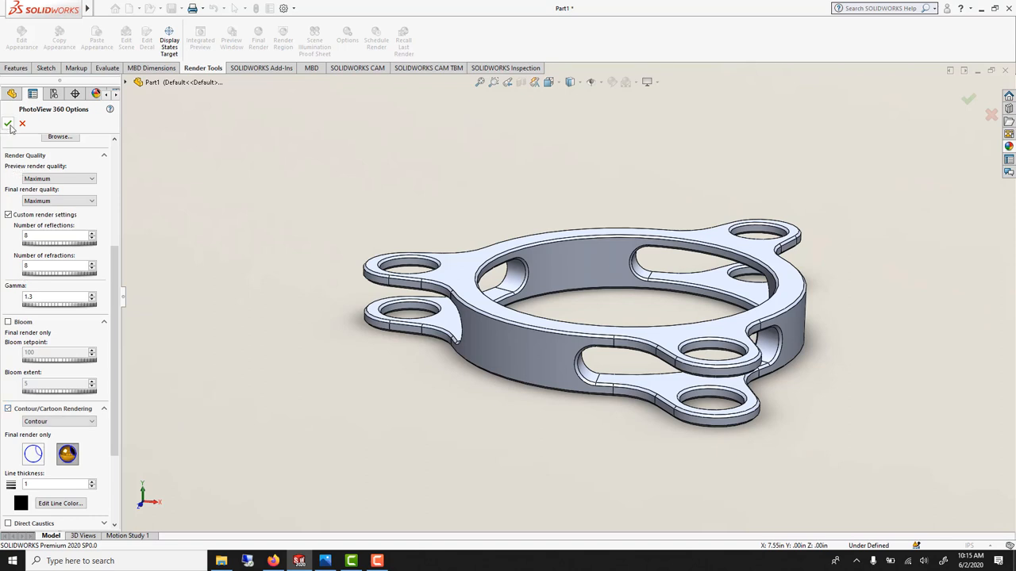
left_click(125, 40)
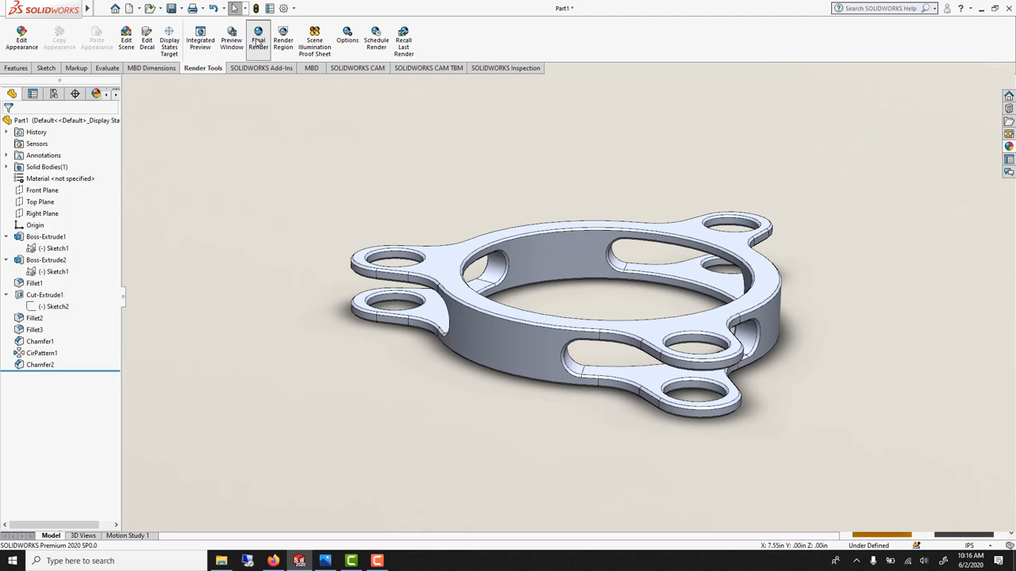
Step: Run the final render, enabling Image Processing and toggling Bloom off and back on
left_click(258, 35)
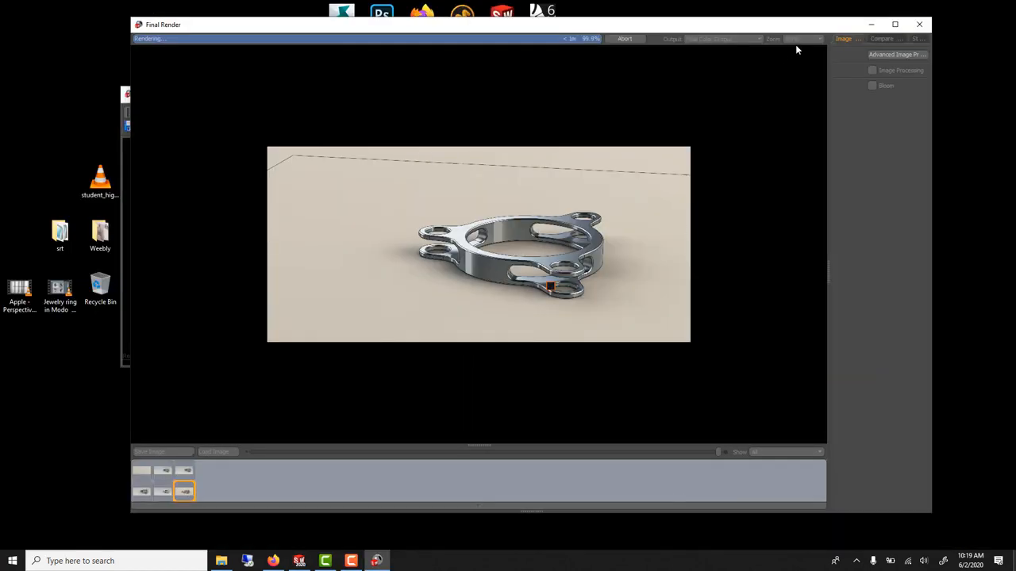
left_click(872, 69)
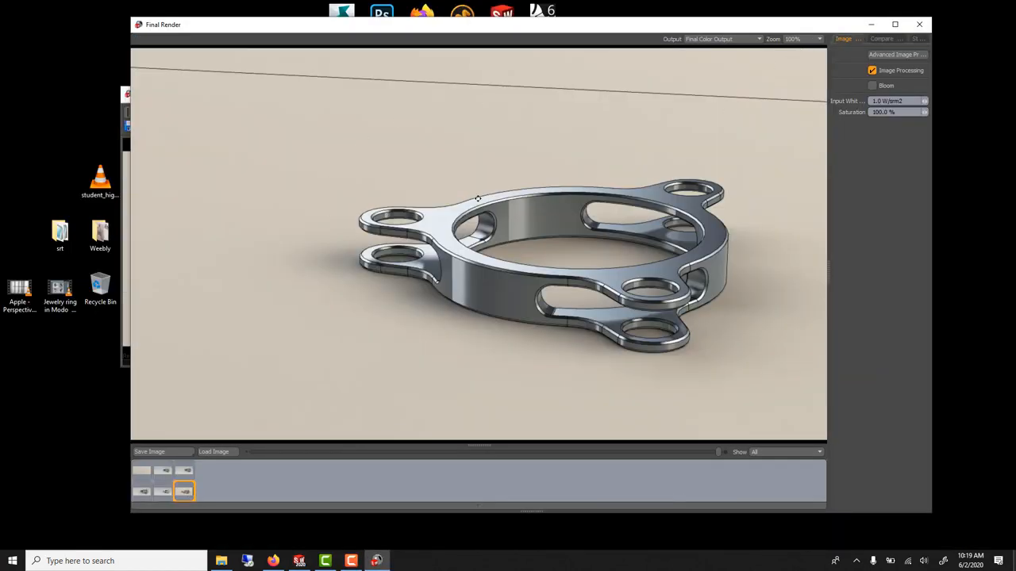
left_click(872, 85)
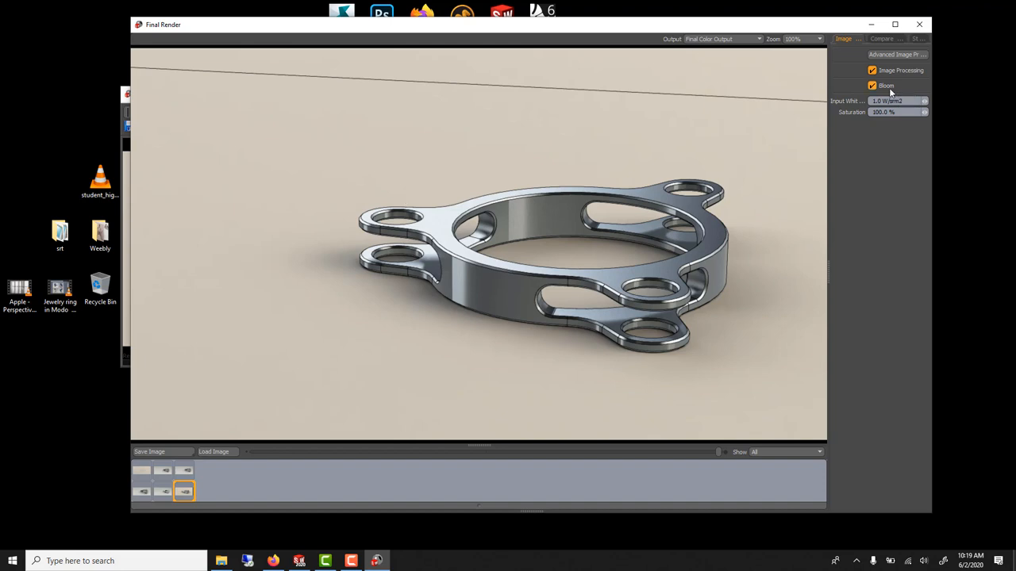
left_click(872, 86)
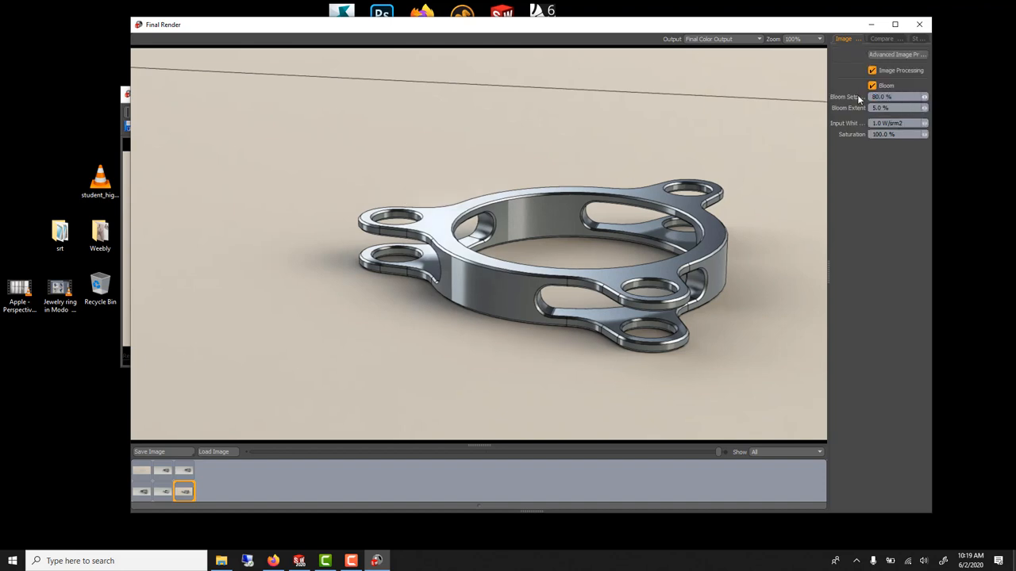
left_click(872, 86)
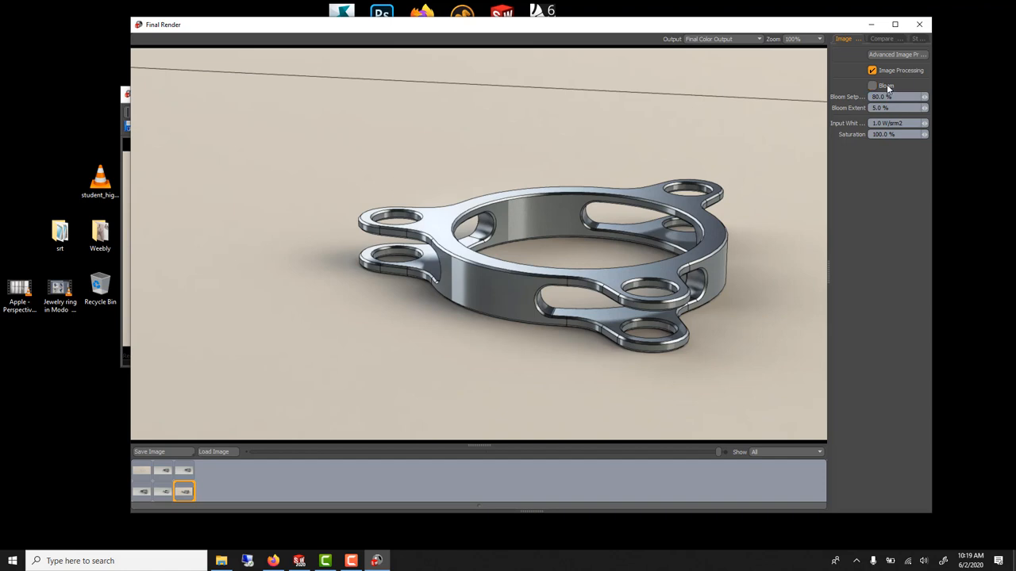
left_click(872, 84)
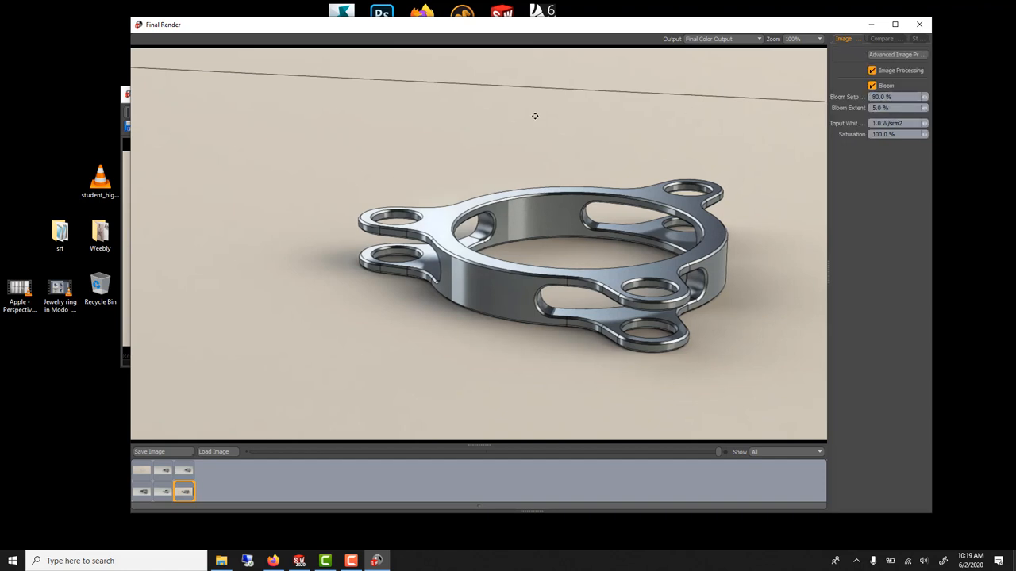